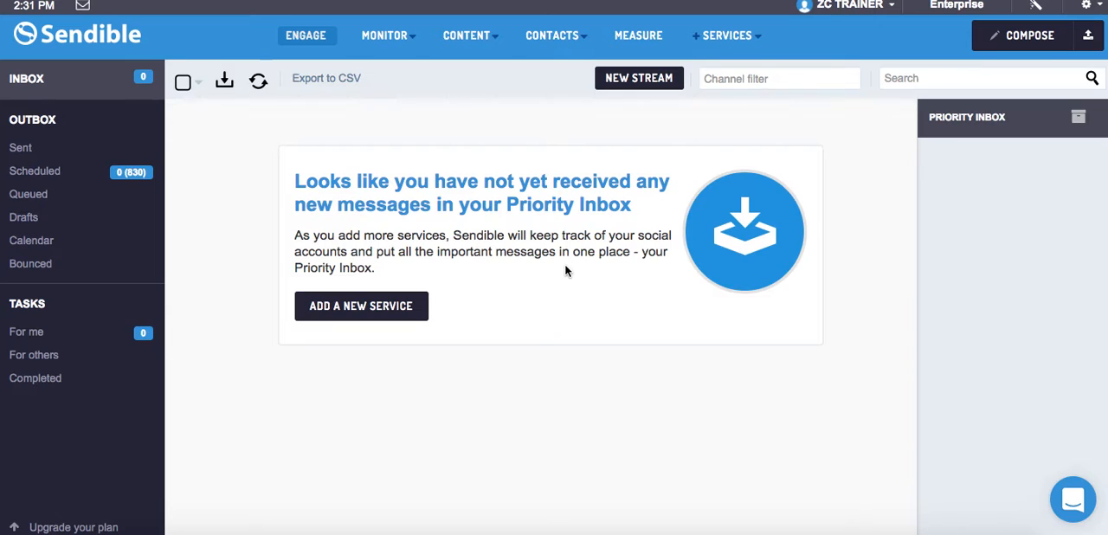
{"action": "mouse_move", "coordinate": [596, 156]}
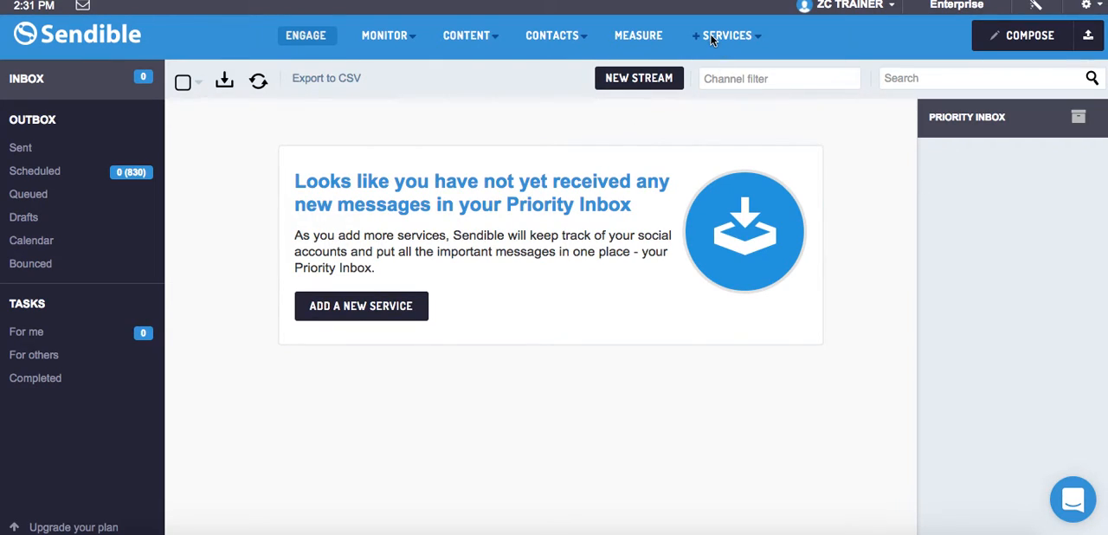
{"action": "mouse_move", "coordinate": [707, 23]}
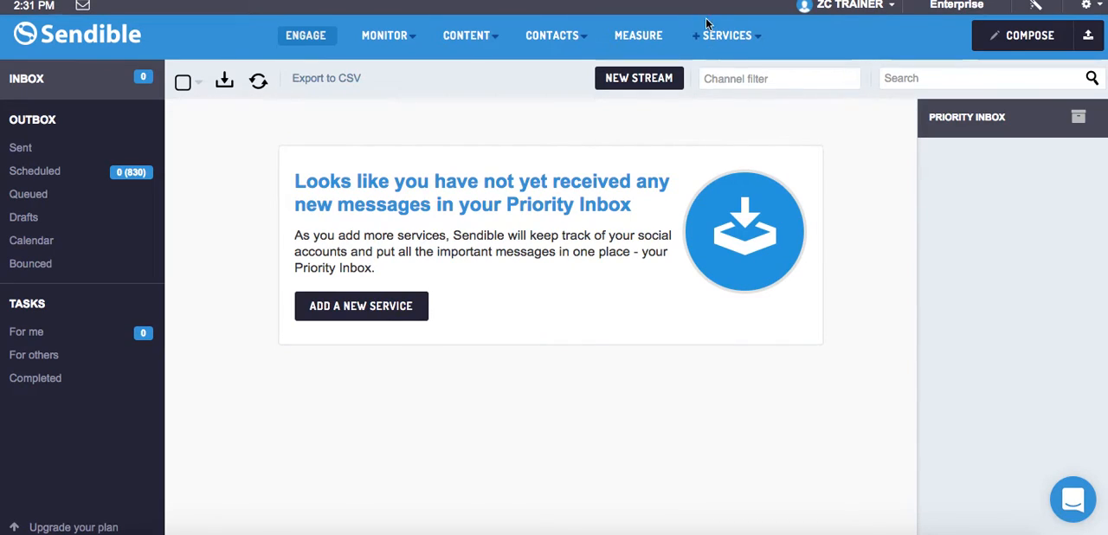
{"action": "mouse_move", "coordinate": [736, 38]}
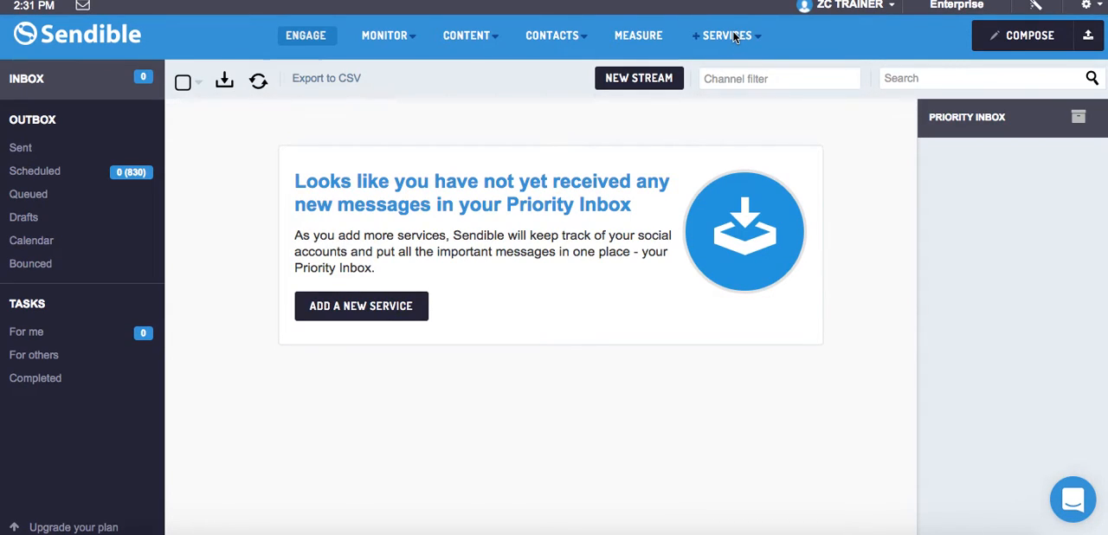
Step: Show the Services menu with its add, my services and lists options
{"action": "left_click", "coordinate": [728, 35]}
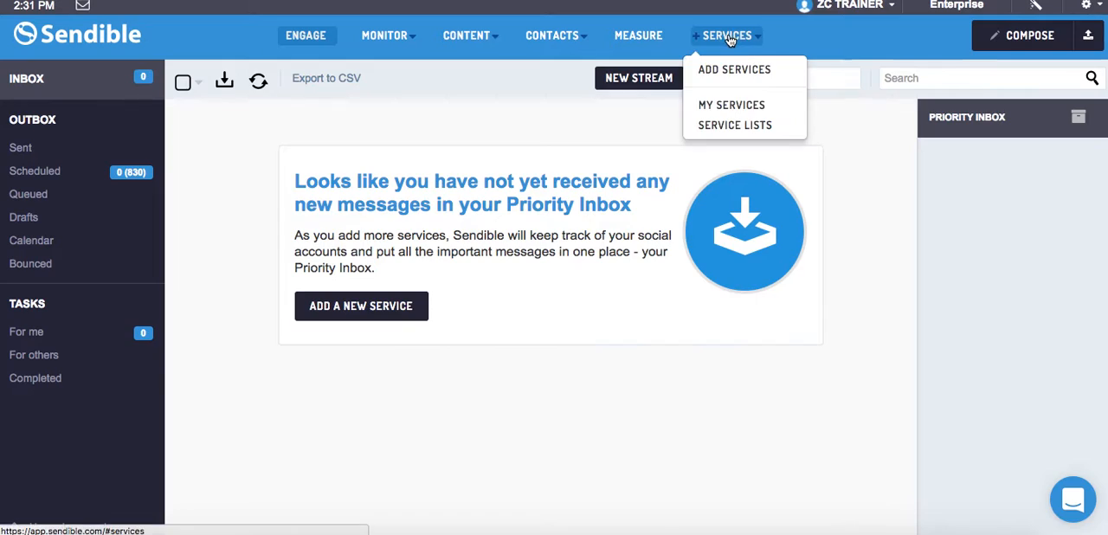
Step: Go to Add Services and bring the Instagram Automation app into view
{"action": "left_click", "coordinate": [742, 69]}
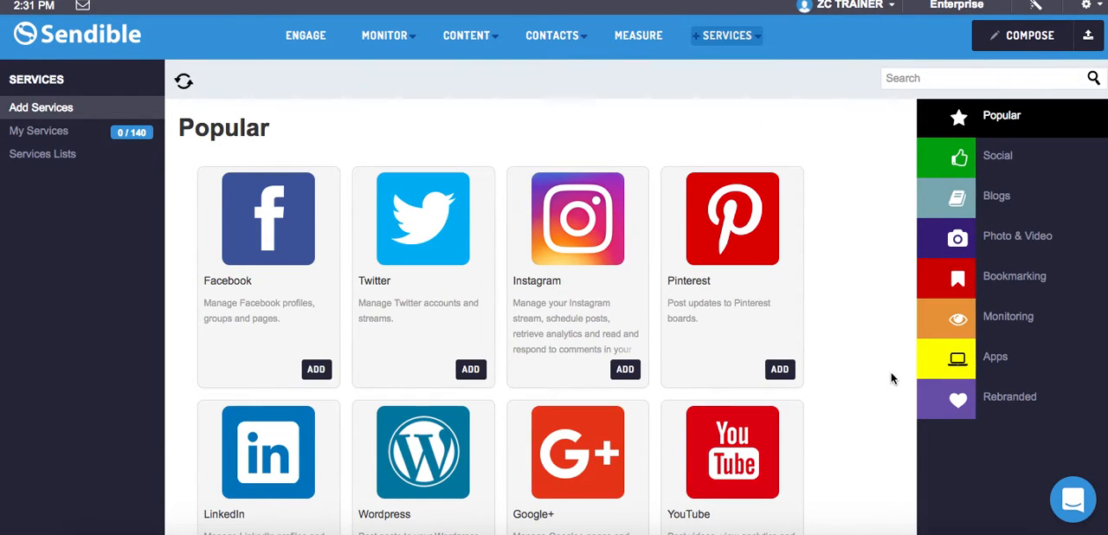
{"action": "mouse_move", "coordinate": [955, 362]}
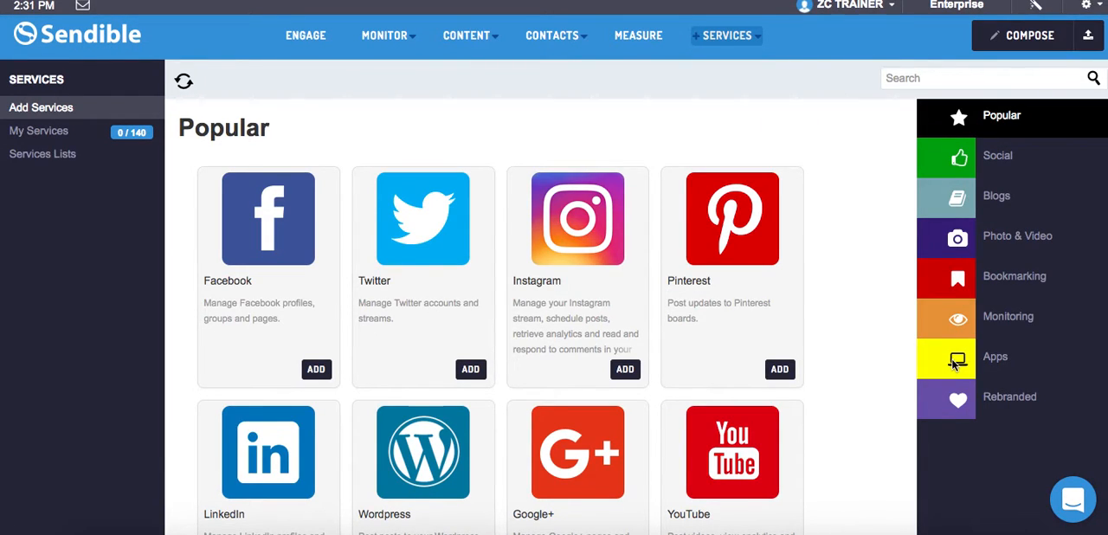
{"action": "mouse_move", "coordinate": [960, 369]}
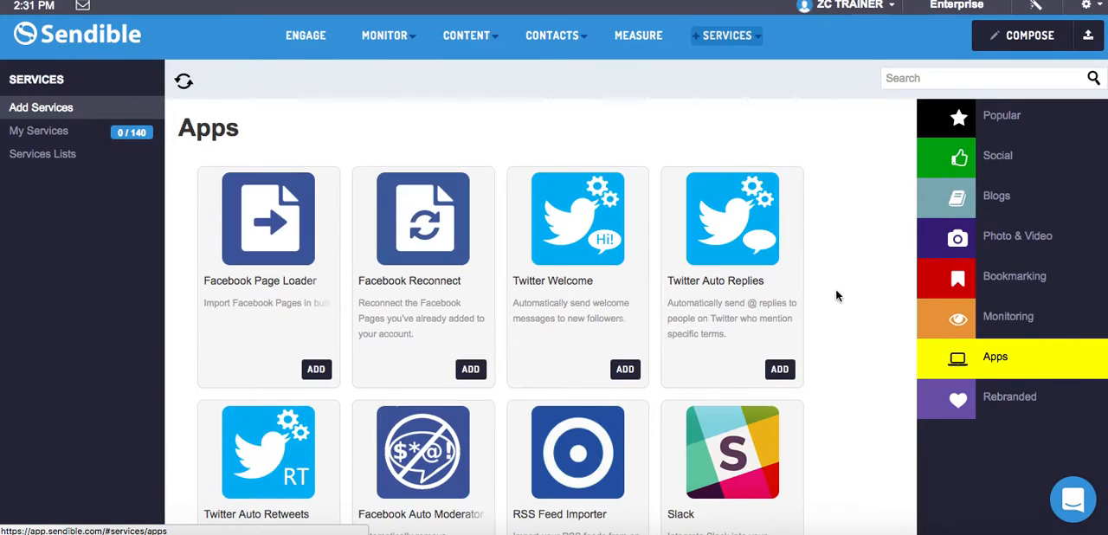
{"action": "scroll", "scroll_direction": "down", "scroll_amount": 3}
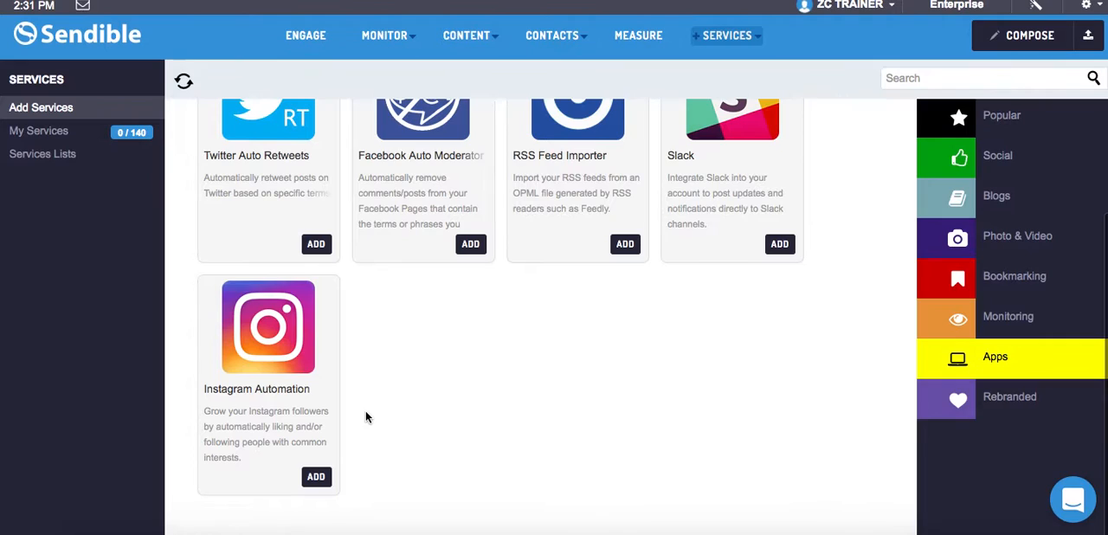
{"action": "mouse_move", "coordinate": [317, 475]}
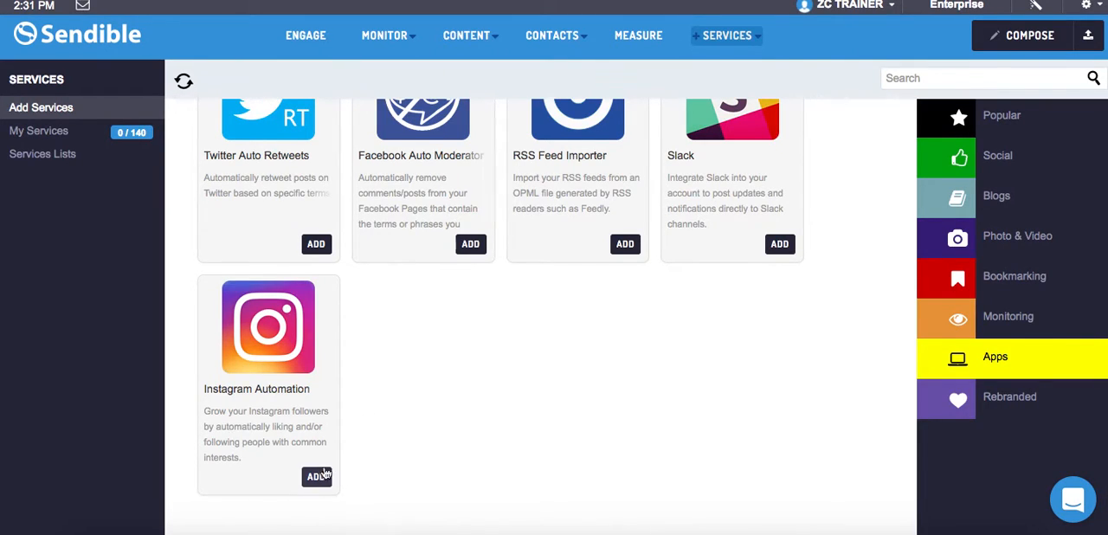
Step: Add Instagram Automation and describe it as "Gareth's Instagram account", then reach the account choice
{"action": "left_click", "coordinate": [315, 476]}
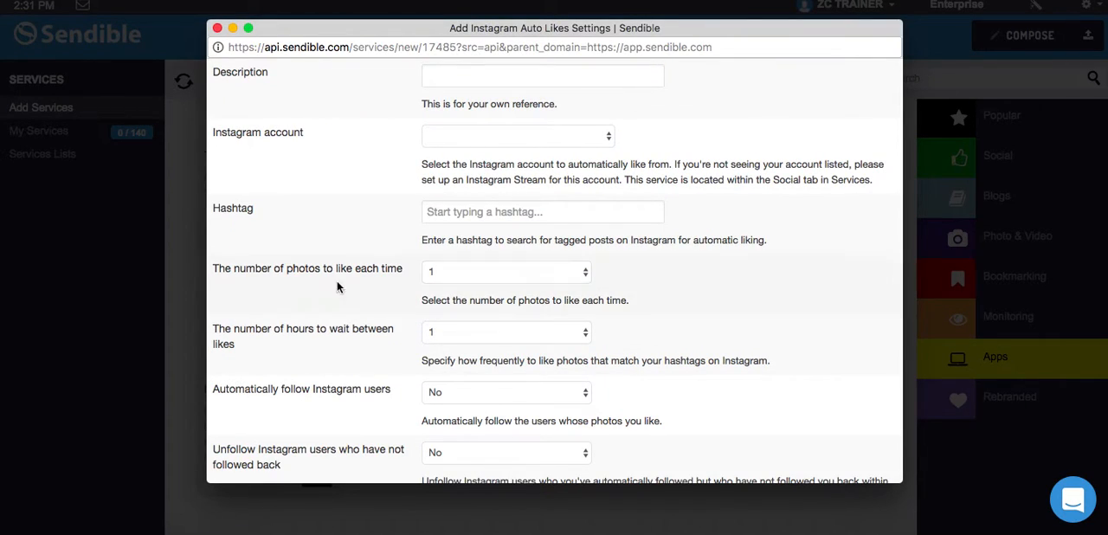
{"action": "left_click", "coordinate": [544, 76]}
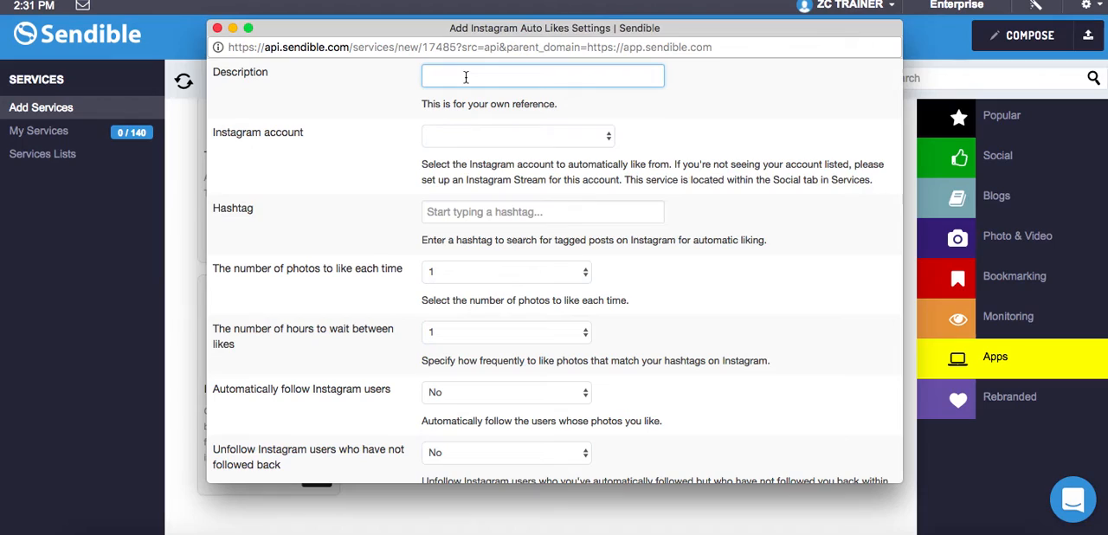
{"action": "type", "text": "Gareth's In"}
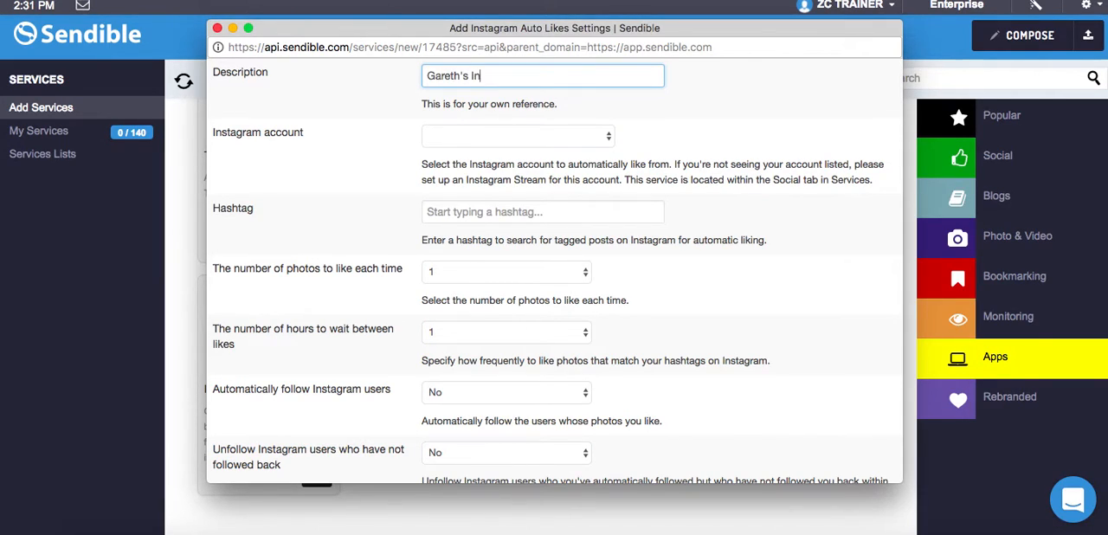
{"action": "type", "text": "stagram account"}
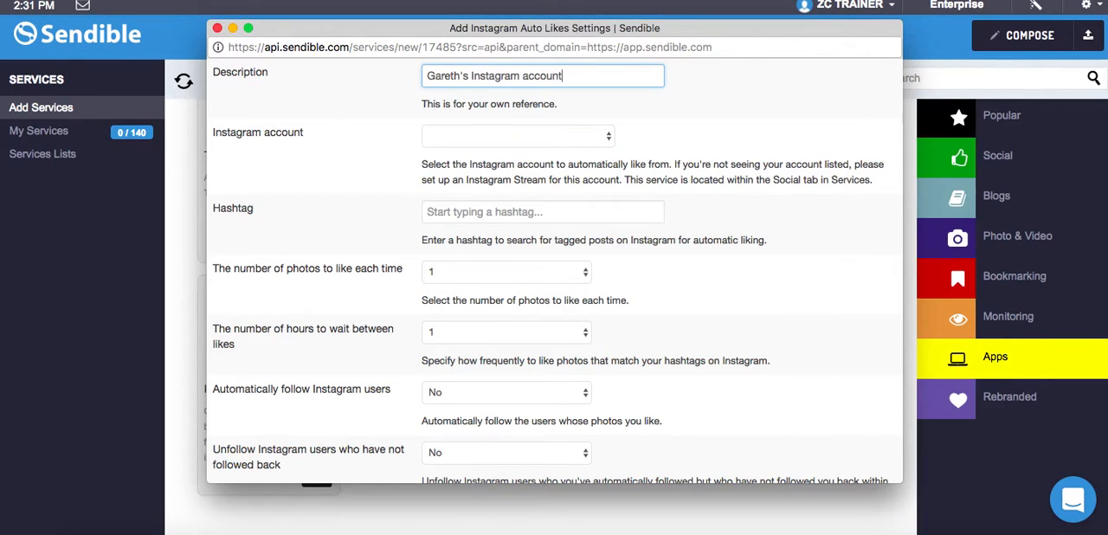
{"action": "left_click", "coordinate": [516, 135]}
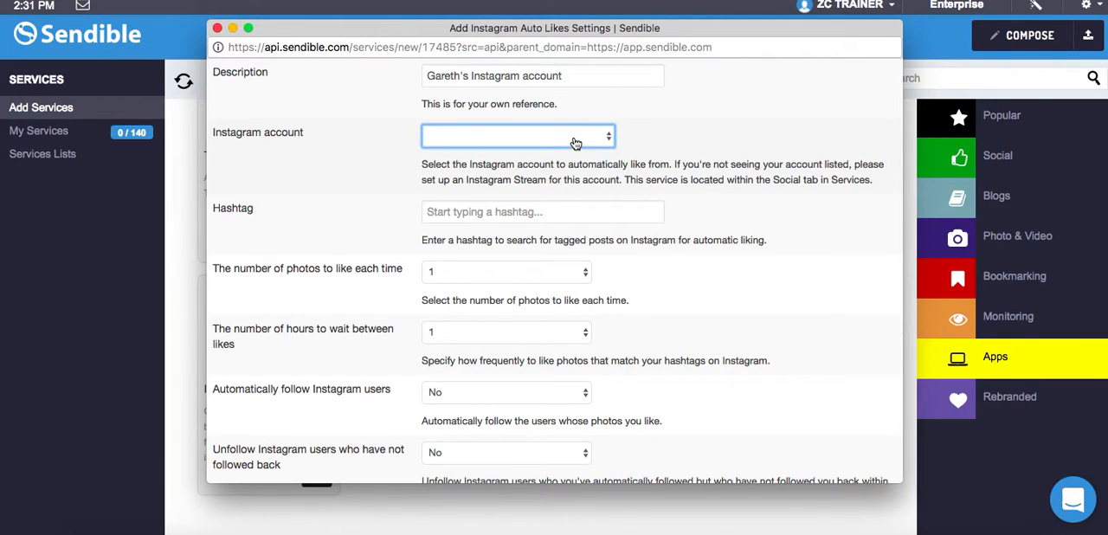
{"action": "mouse_move", "coordinate": [562, 138]}
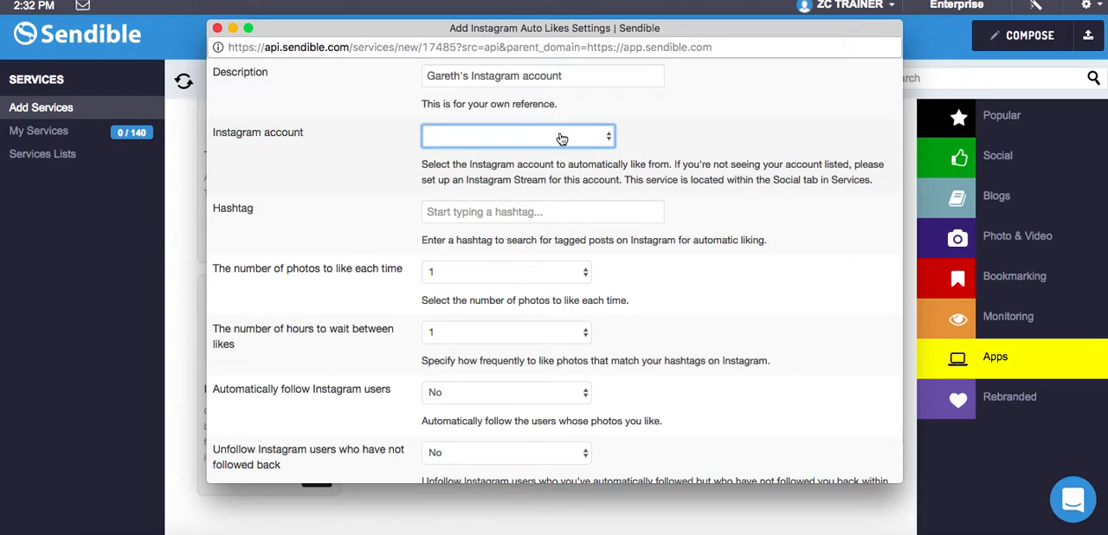
{"action": "mouse_move", "coordinate": [523, 104]}
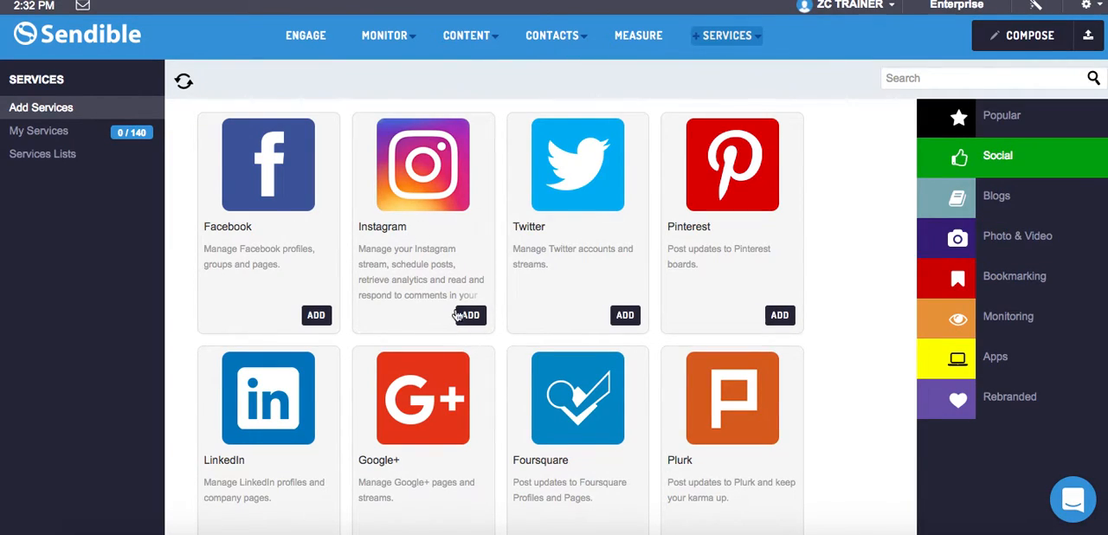
Step: Add Instagram from the Social catalogue to list its Post, Search and Auto Likes options
{"action": "left_click", "coordinate": [468, 315]}
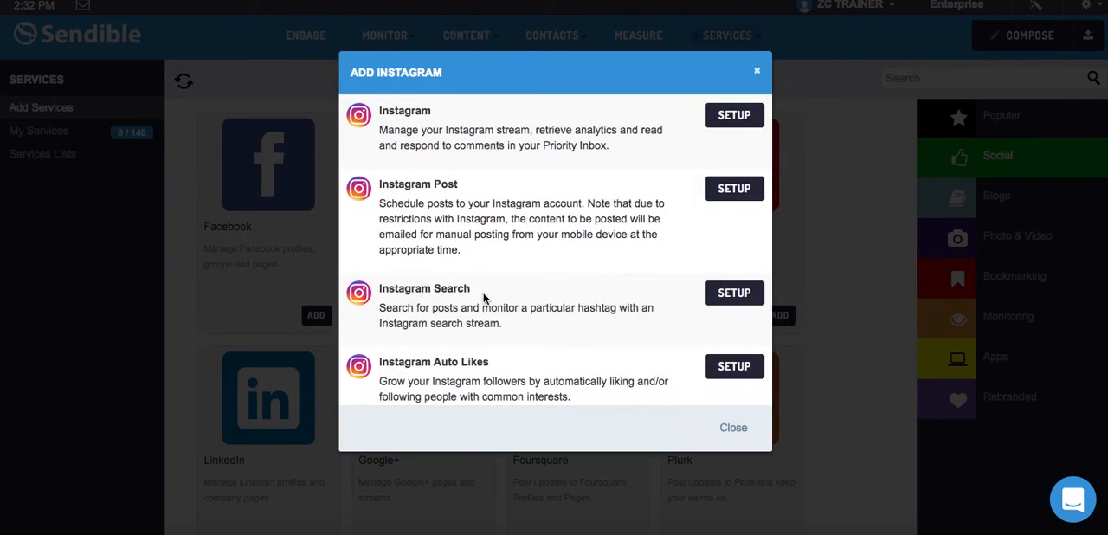
{"action": "mouse_move", "coordinate": [562, 170]}
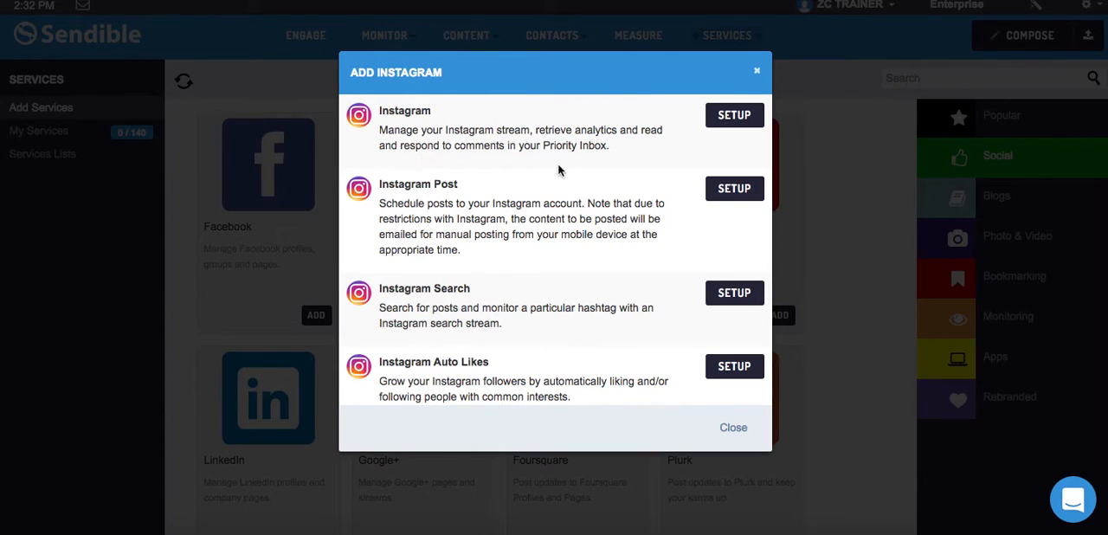
{"action": "mouse_move", "coordinate": [570, 166]}
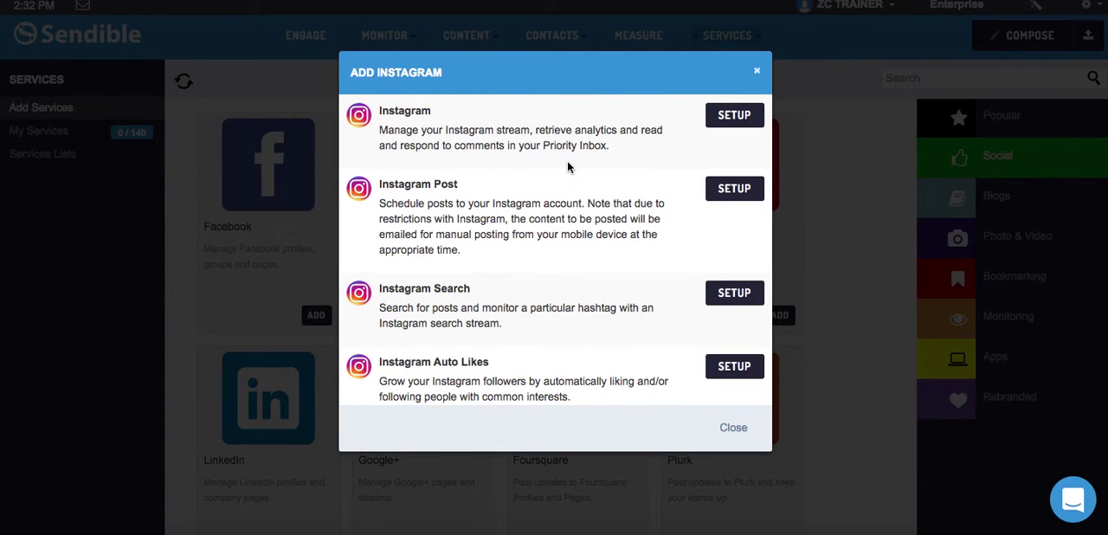
{"action": "mouse_move", "coordinate": [602, 147]}
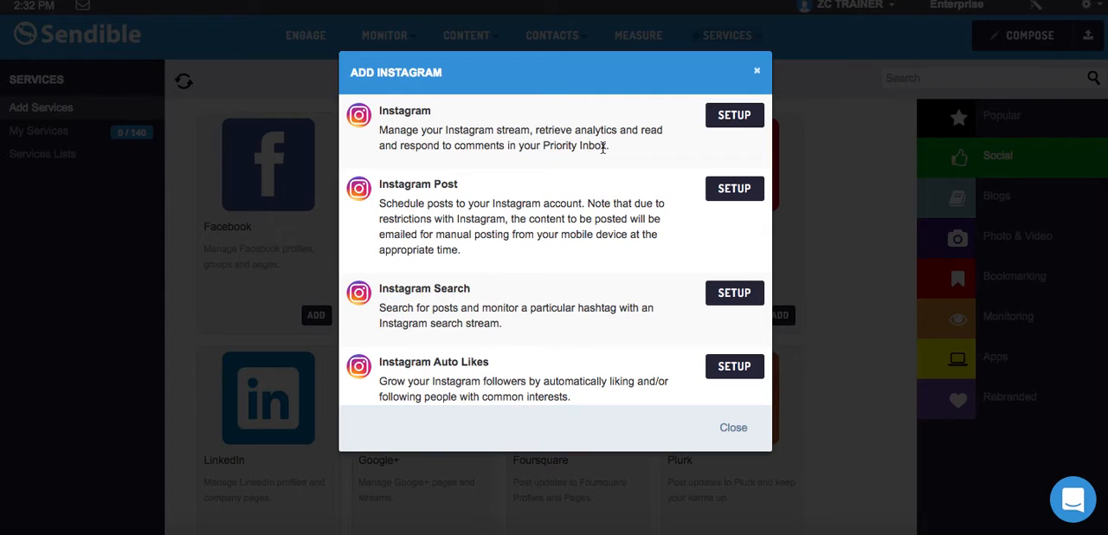
{"action": "mouse_move", "coordinate": [476, 305]}
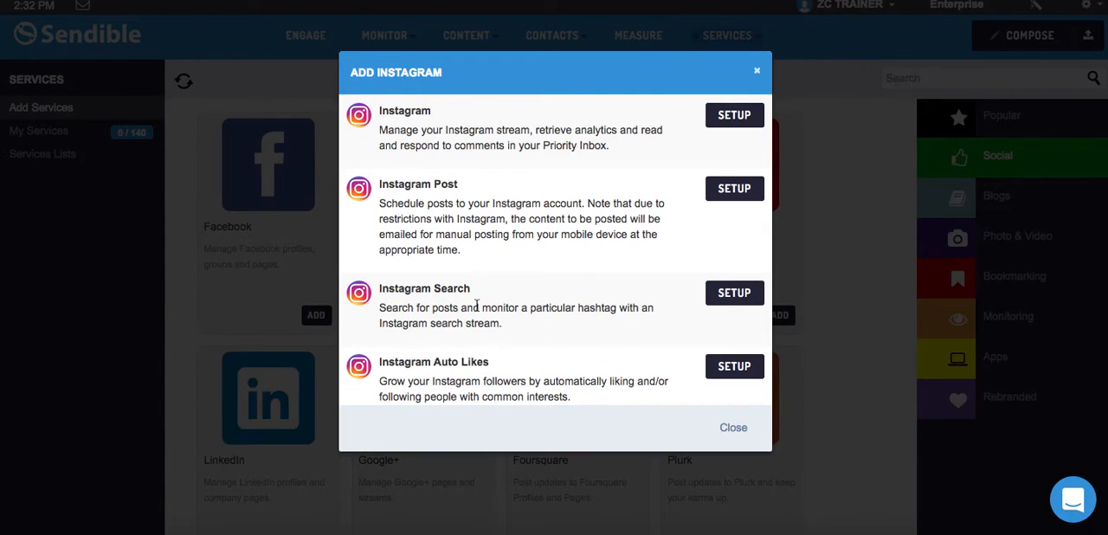
{"action": "mouse_move", "coordinate": [489, 230]}
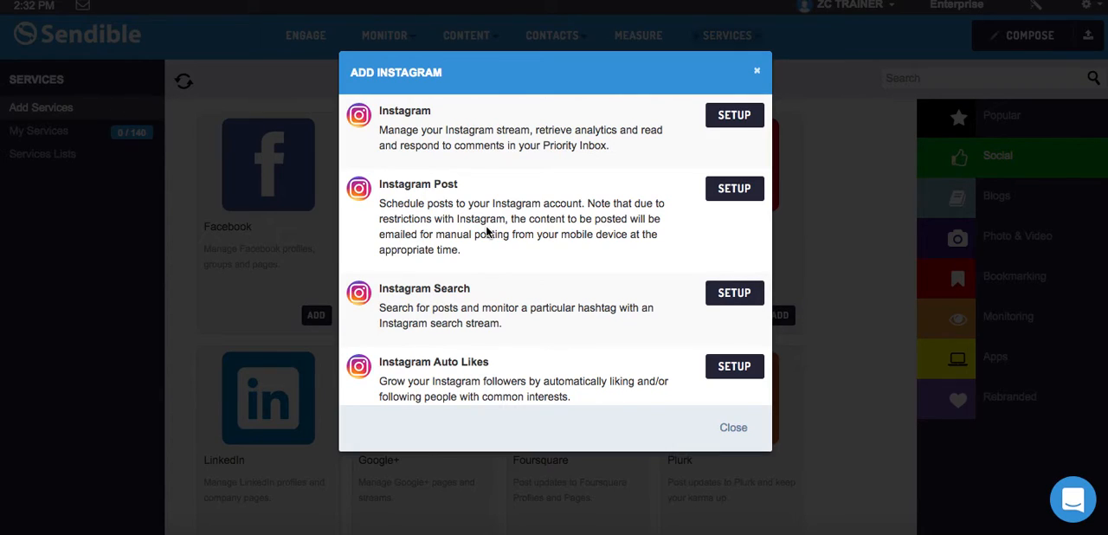
{"action": "mouse_move", "coordinate": [681, 132]}
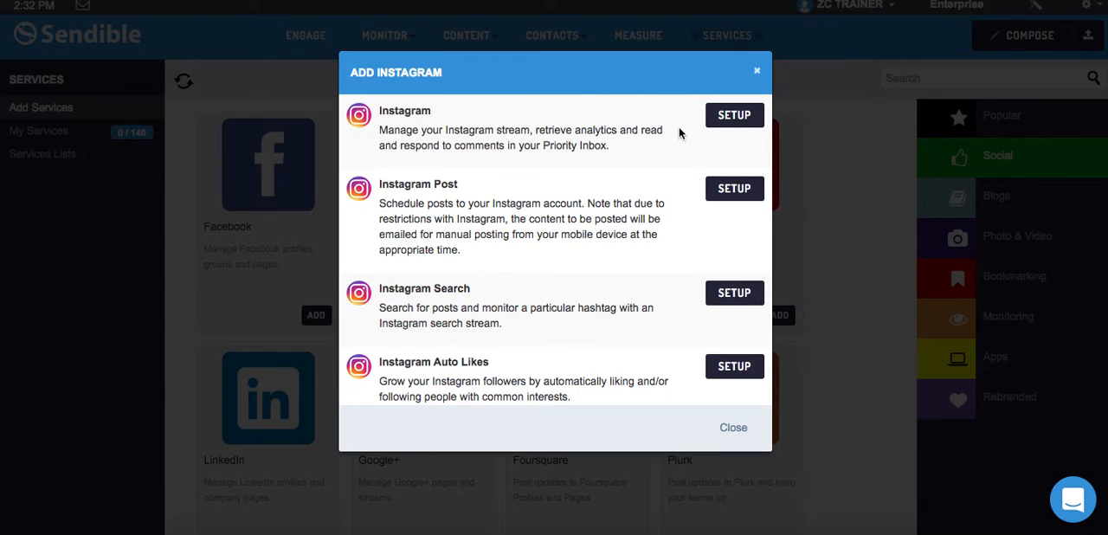
{"action": "mouse_move", "coordinate": [706, 94]}
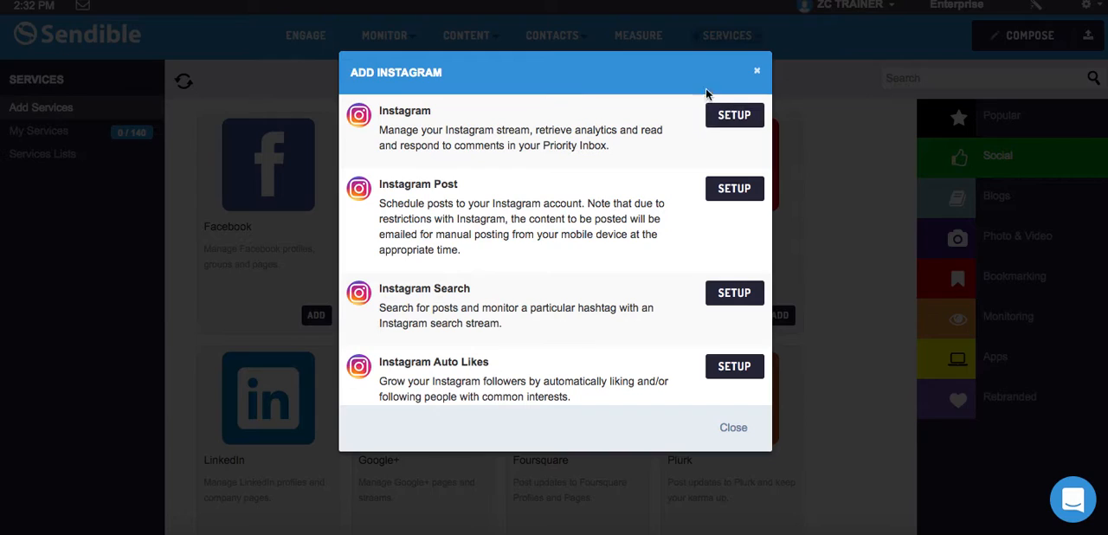
Step: Connect an Instagram account and authorize Sendible's access to it
{"action": "left_click", "coordinate": [734, 114]}
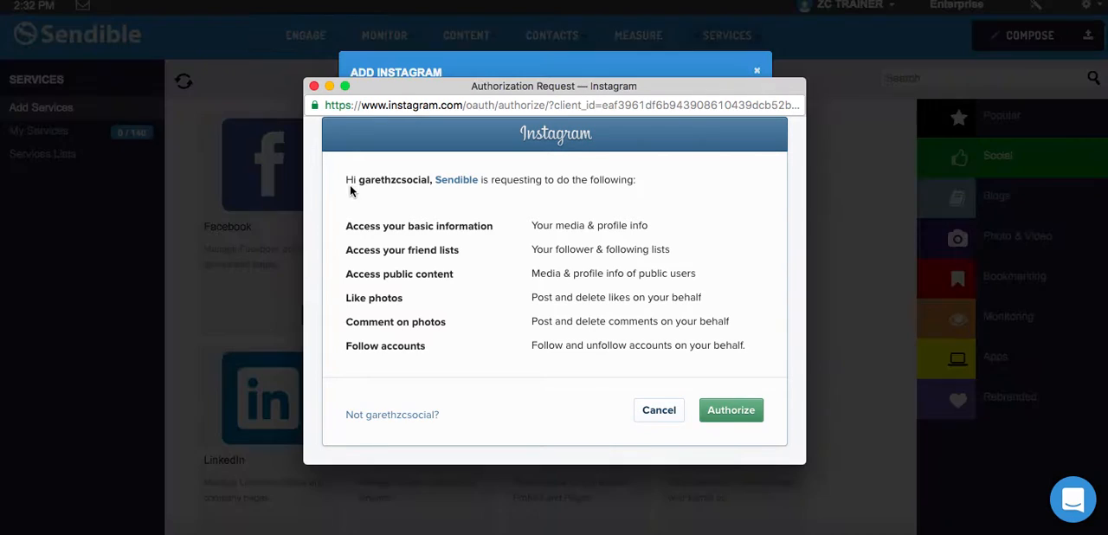
{"action": "mouse_move", "coordinate": [568, 210]}
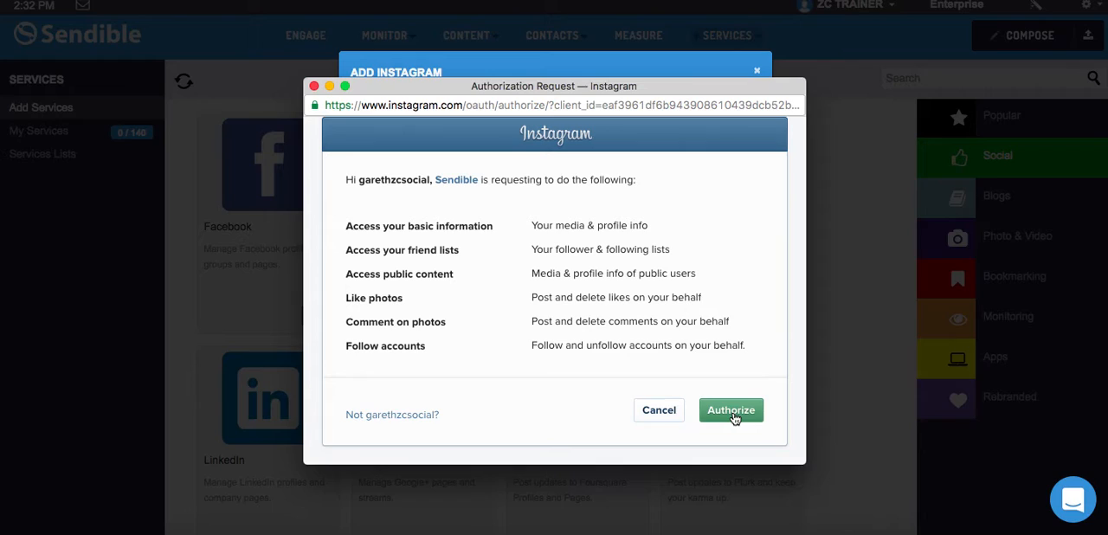
{"action": "left_click", "coordinate": [731, 408]}
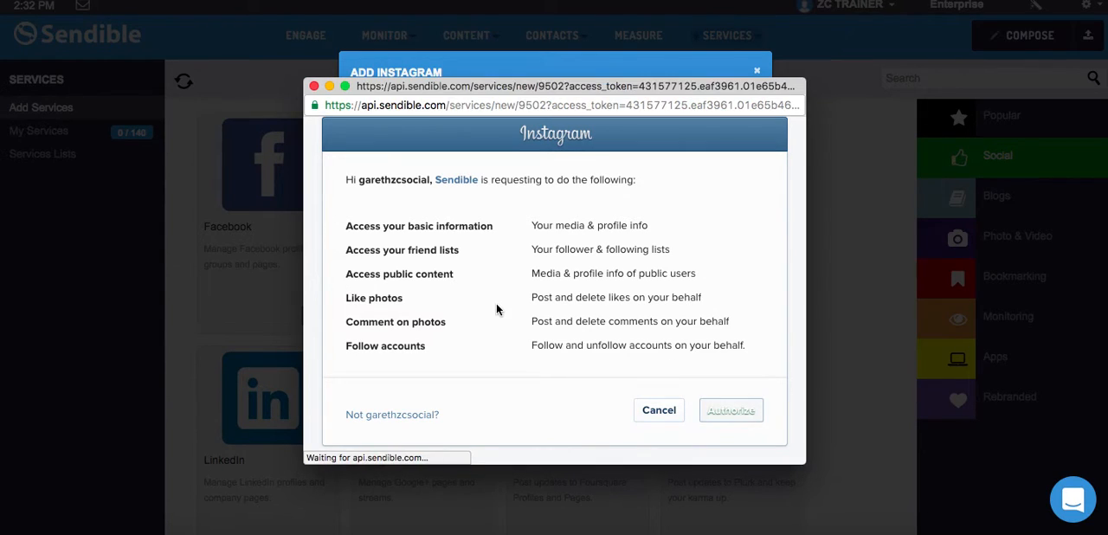
{"action": "left_click", "coordinate": [731, 411]}
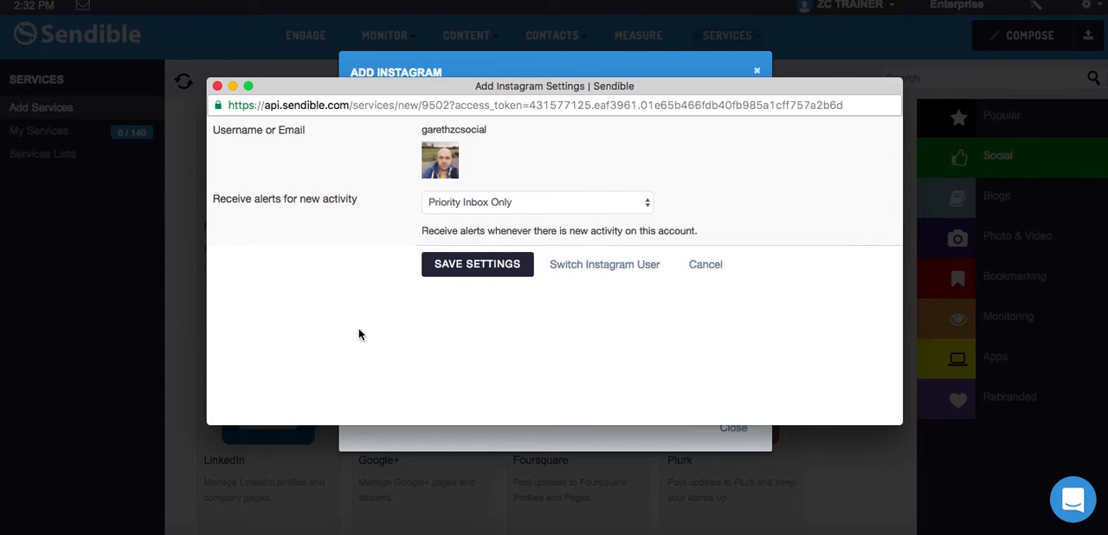
{"action": "mouse_move", "coordinate": [275, 211]}
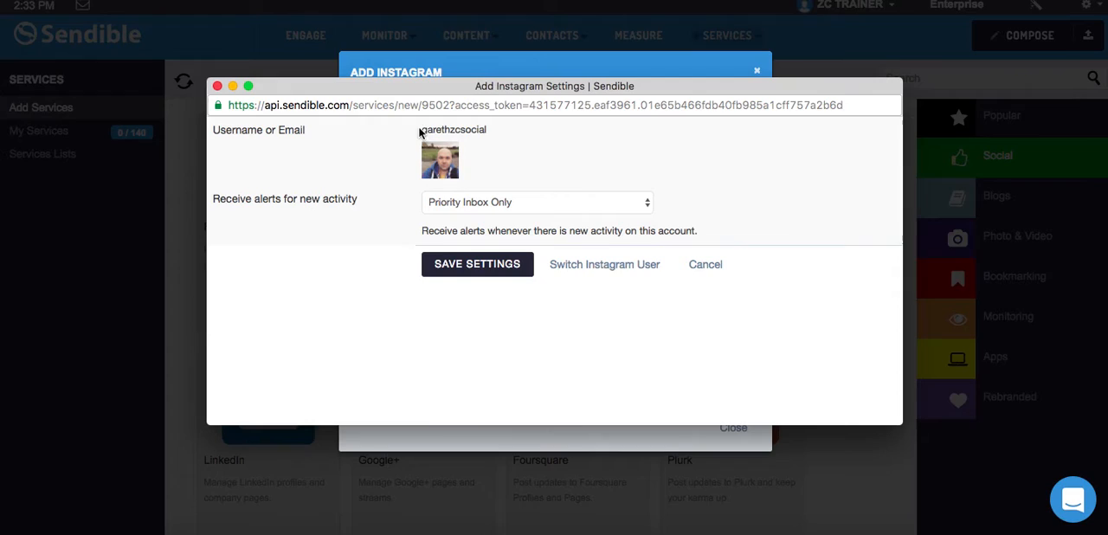
{"action": "mouse_move", "coordinate": [257, 230]}
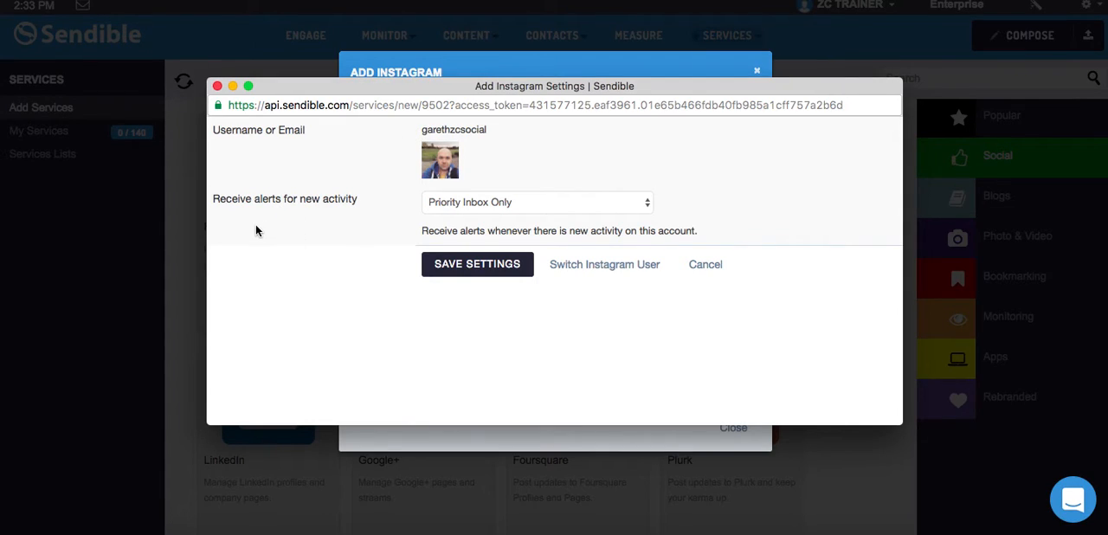
{"action": "mouse_move", "coordinate": [523, 208]}
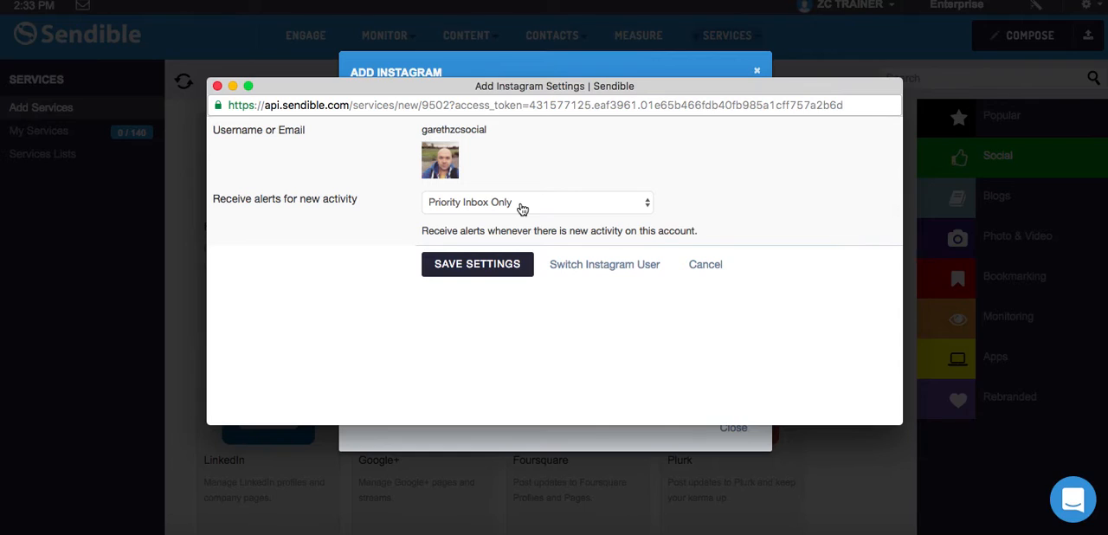
{"action": "mouse_move", "coordinate": [527, 185]}
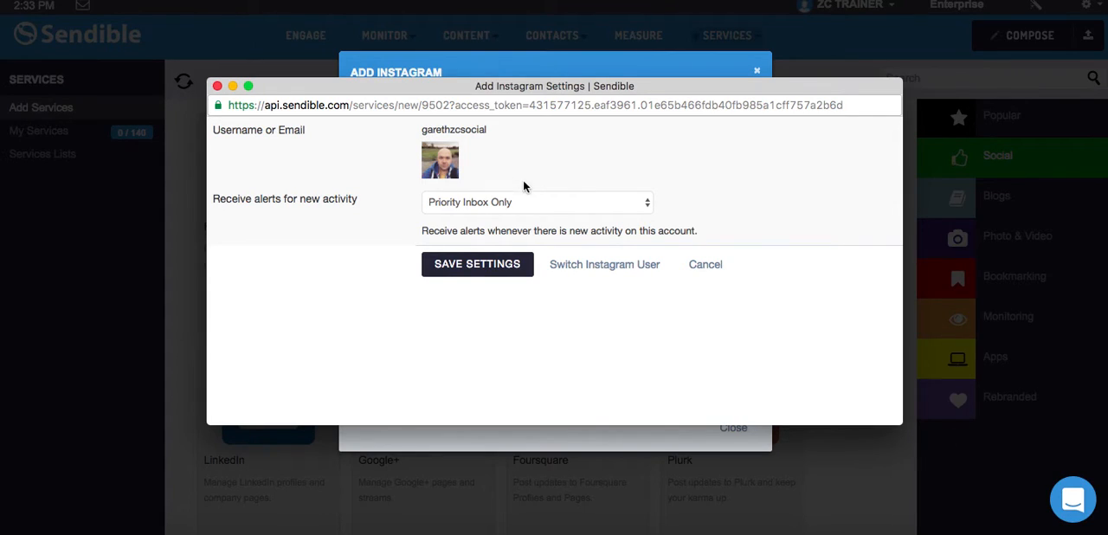
{"action": "mouse_move", "coordinate": [527, 215]}
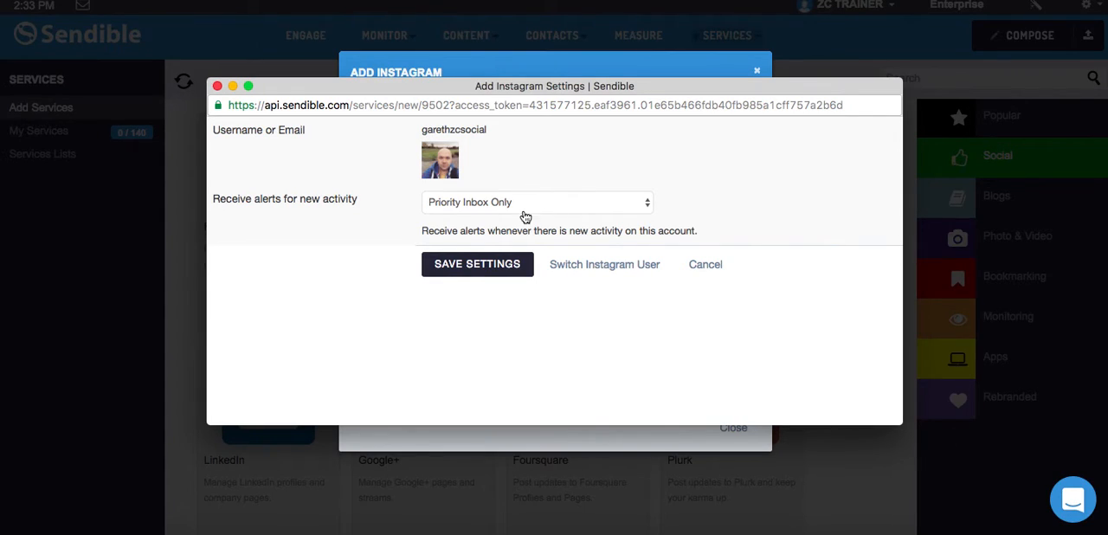
{"action": "mouse_move", "coordinate": [518, 213]}
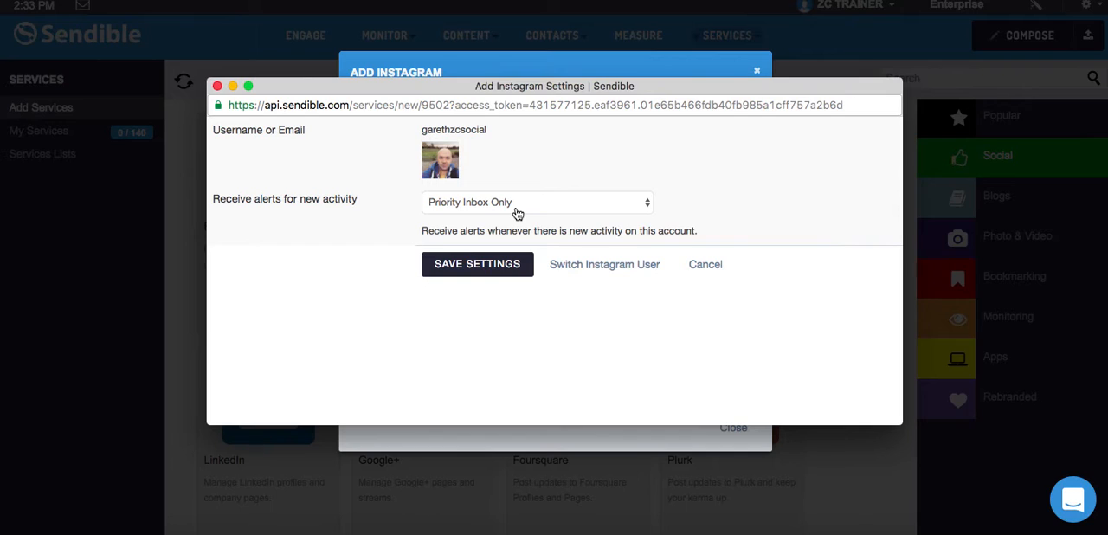
Step: Save the Instagram account settings with alerts on Priority Inbox only
{"action": "left_click", "coordinate": [478, 263]}
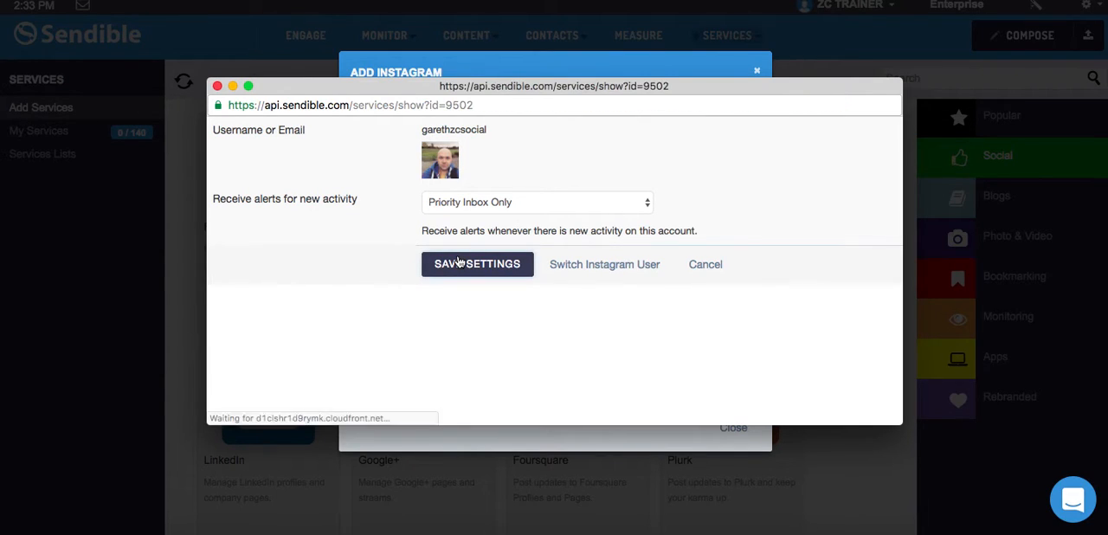
{"action": "left_click", "coordinate": [478, 263]}
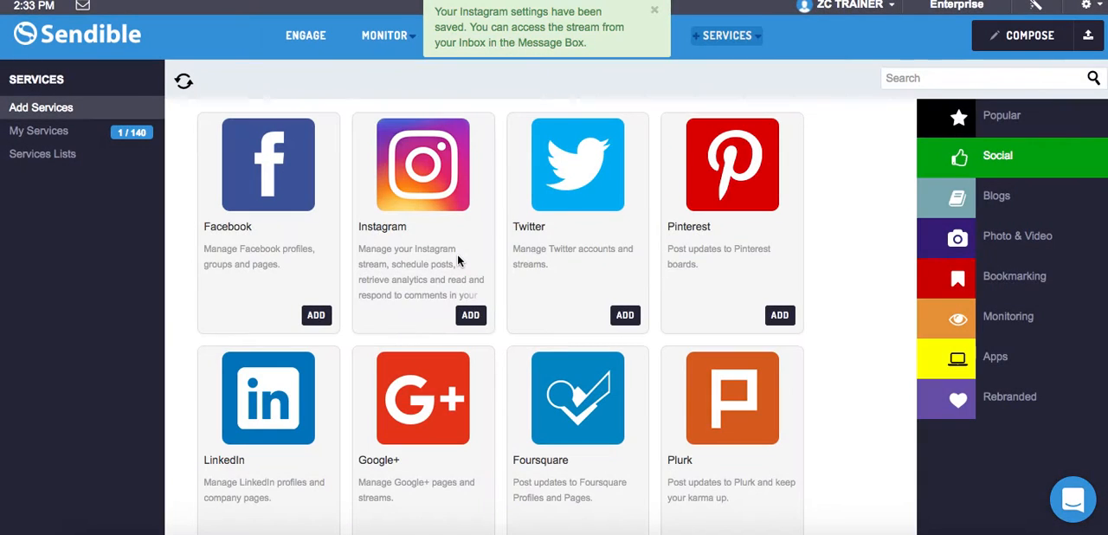
{"action": "mouse_move", "coordinate": [855, 286]}
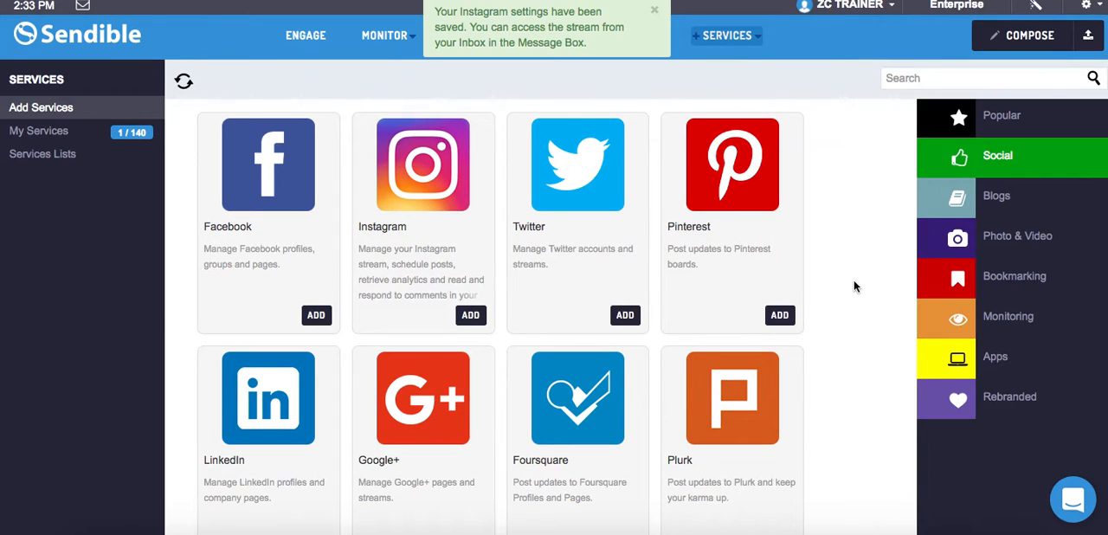
{"action": "mouse_move", "coordinate": [1005, 360]}
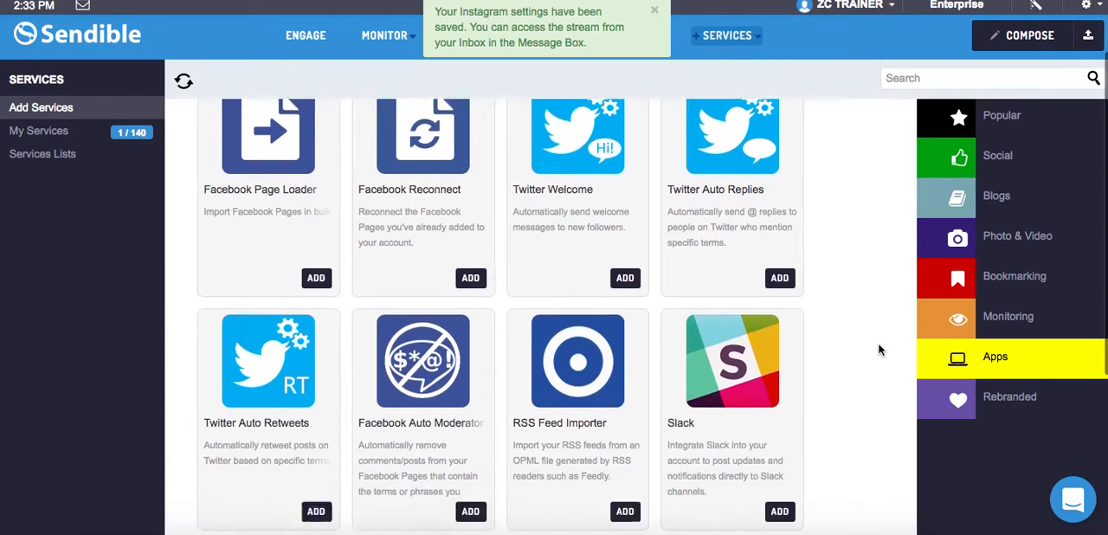
Step: Add the Instagram Automation app again from the Apps catalogue
{"action": "scroll", "scroll_direction": "down", "scroll_amount": 3}
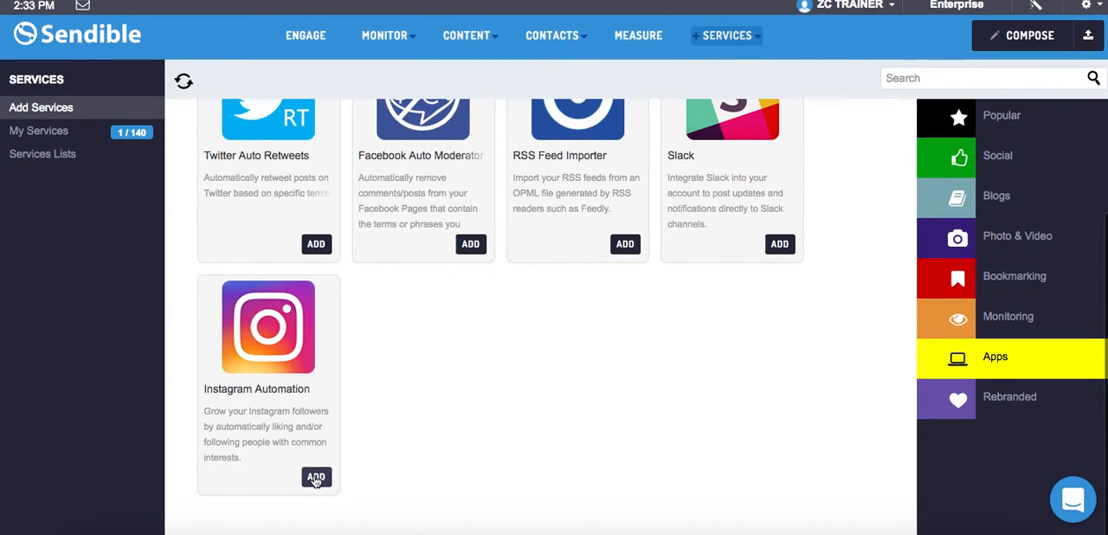
{"action": "left_click", "coordinate": [315, 478]}
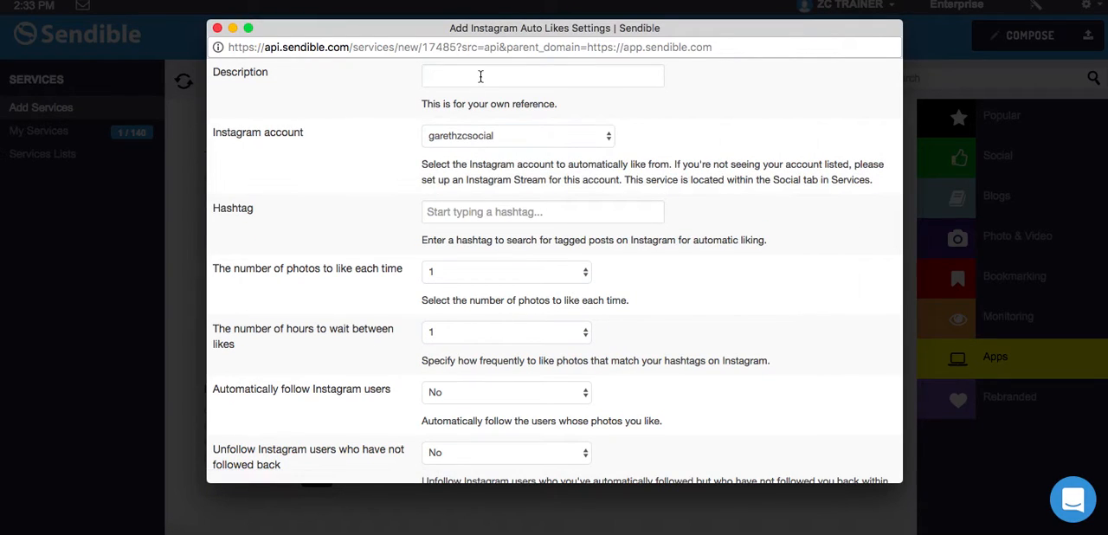
Step: Describe the automation as "Gareth's Automation"
{"action": "type", "text": "Gare"}
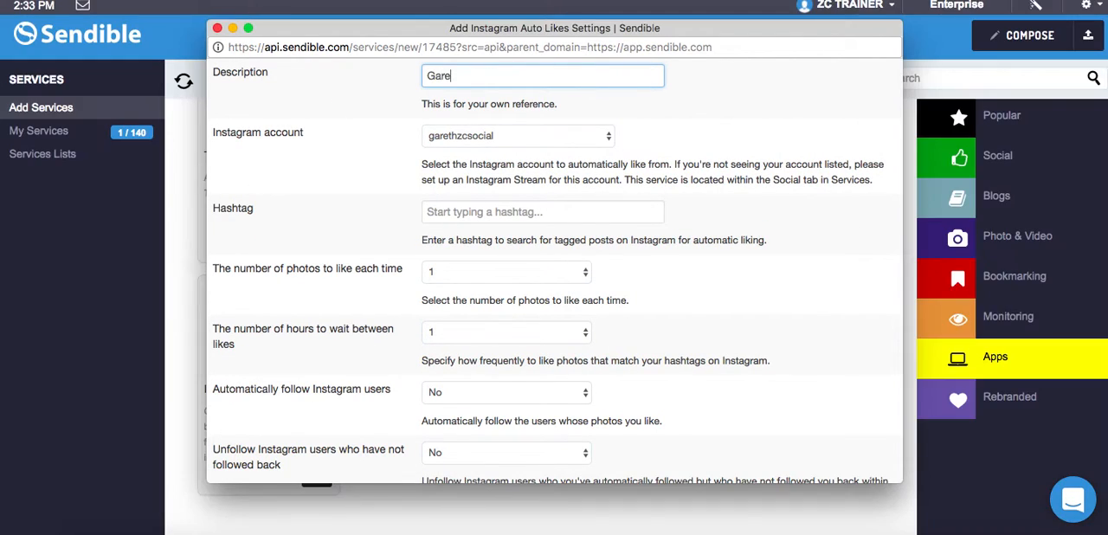
{"action": "type", "text": "th's"}
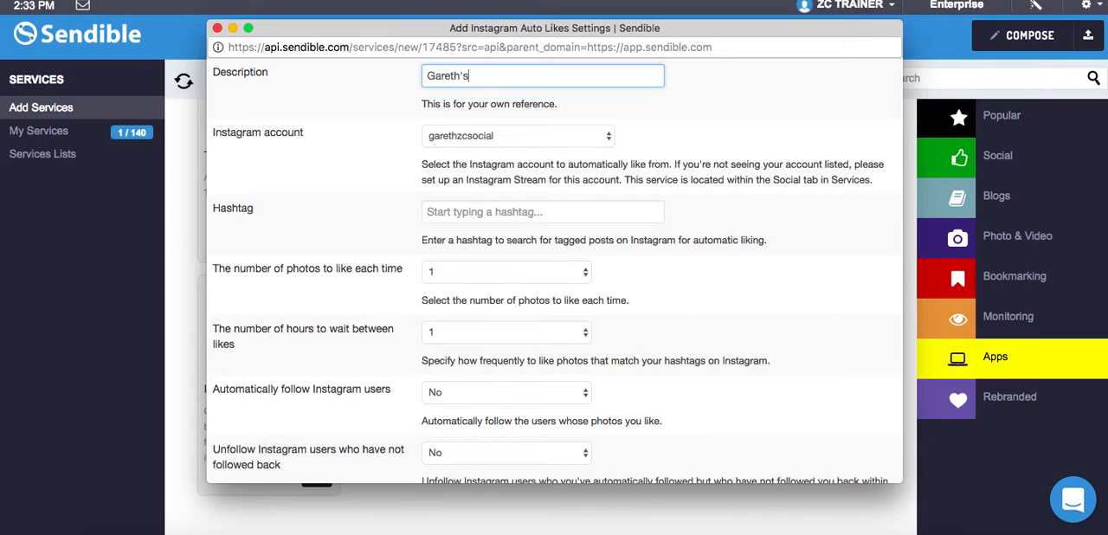
{"action": "type", "text": "Autom"}
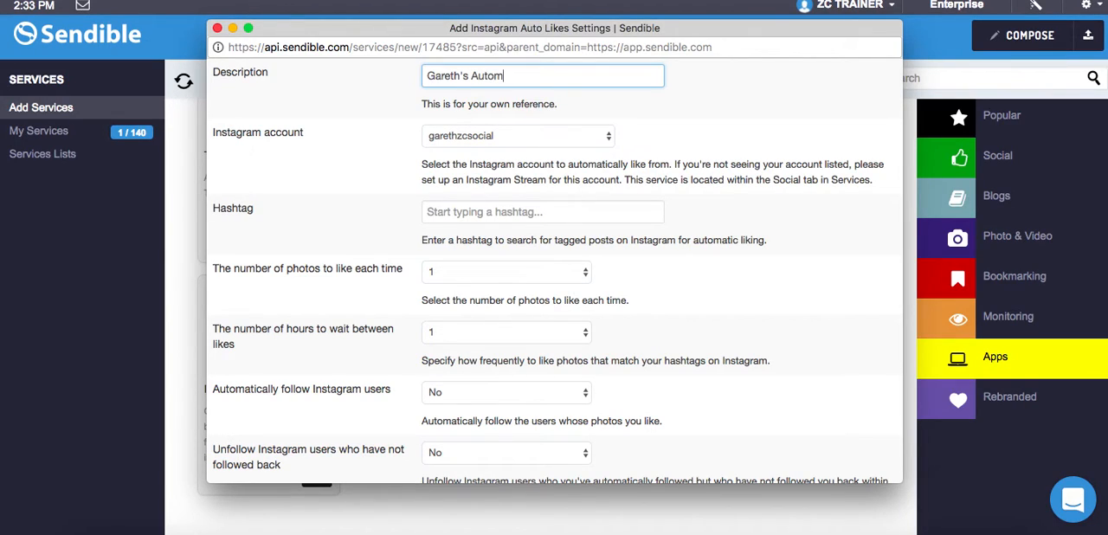
{"action": "type", "text": "ation"}
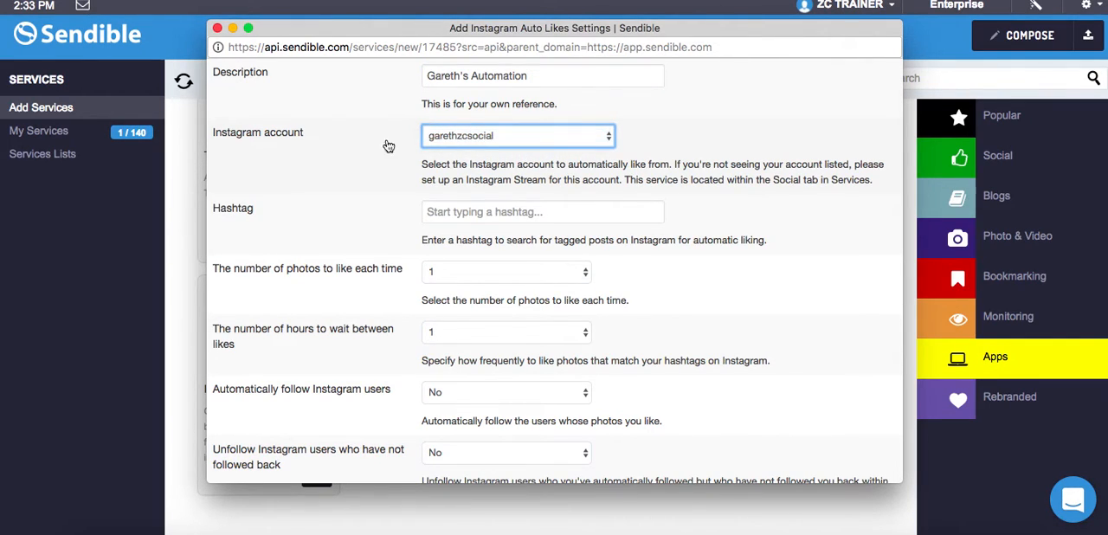
Step: Target the #socialmedia hashtag, picked from the #soc suggestions
{"action": "scroll", "scroll_direction": "down", "scroll_amount": 3}
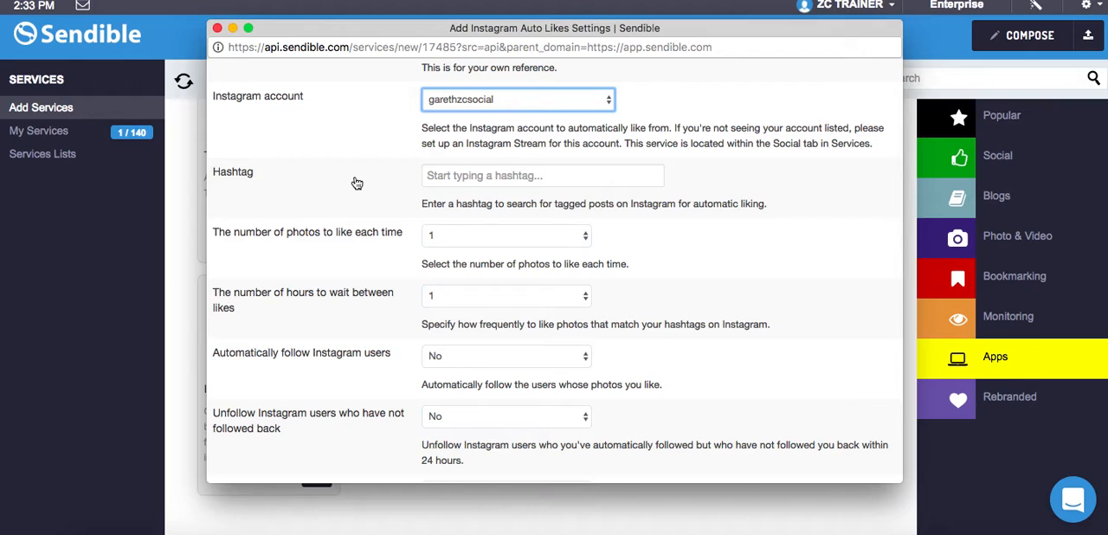
{"action": "mouse_move", "coordinate": [467, 222]}
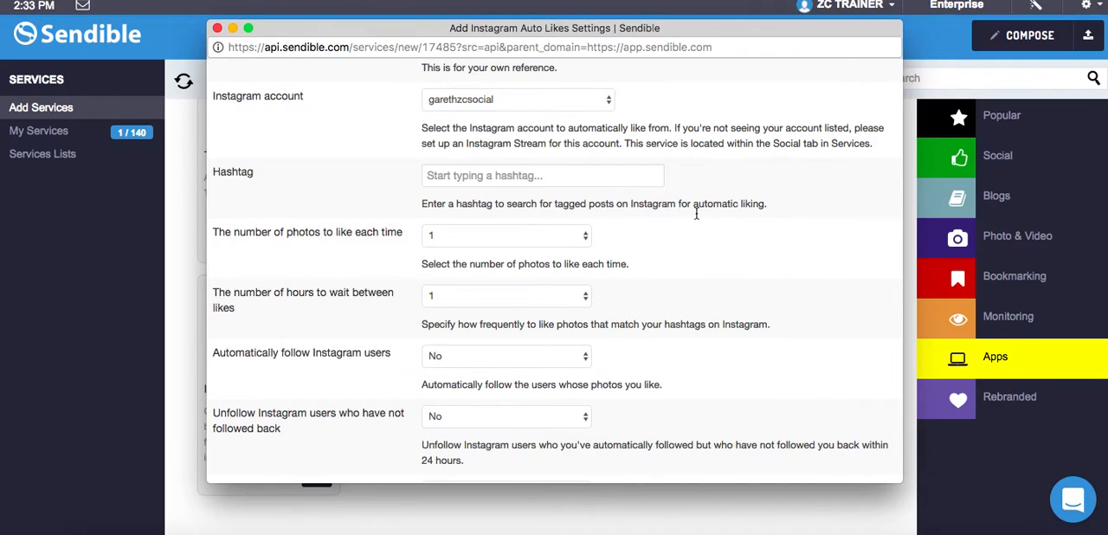
{"action": "left_click", "coordinate": [542, 175]}
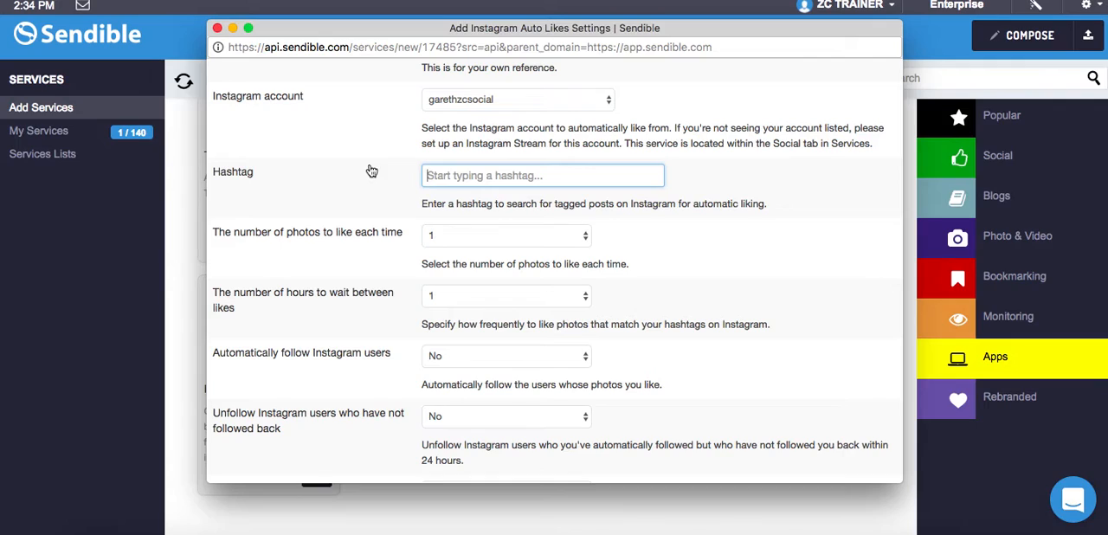
{"action": "type", "text": "#socialmedia"}
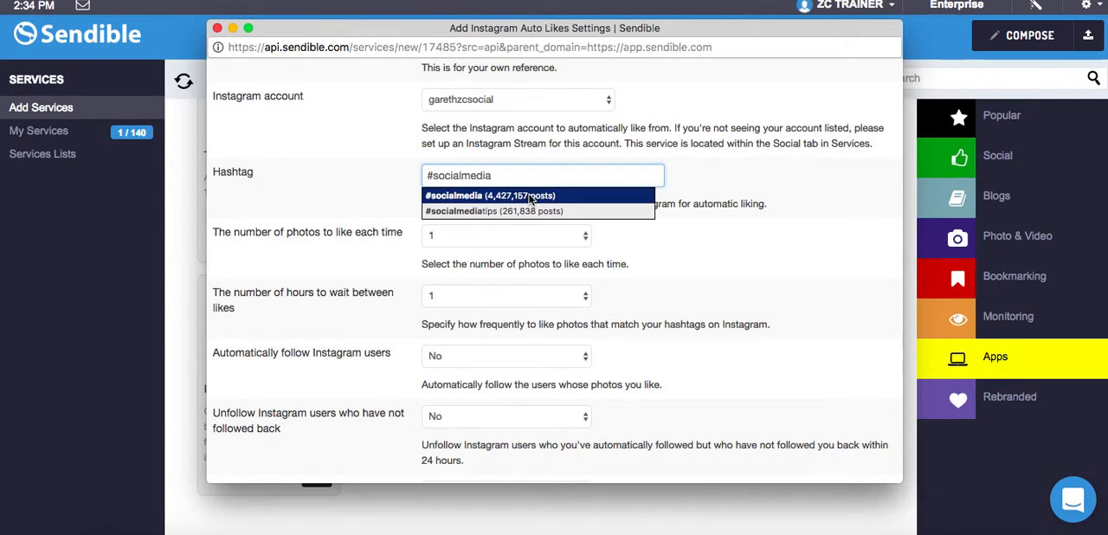
{"action": "mouse_move", "coordinate": [474, 202]}
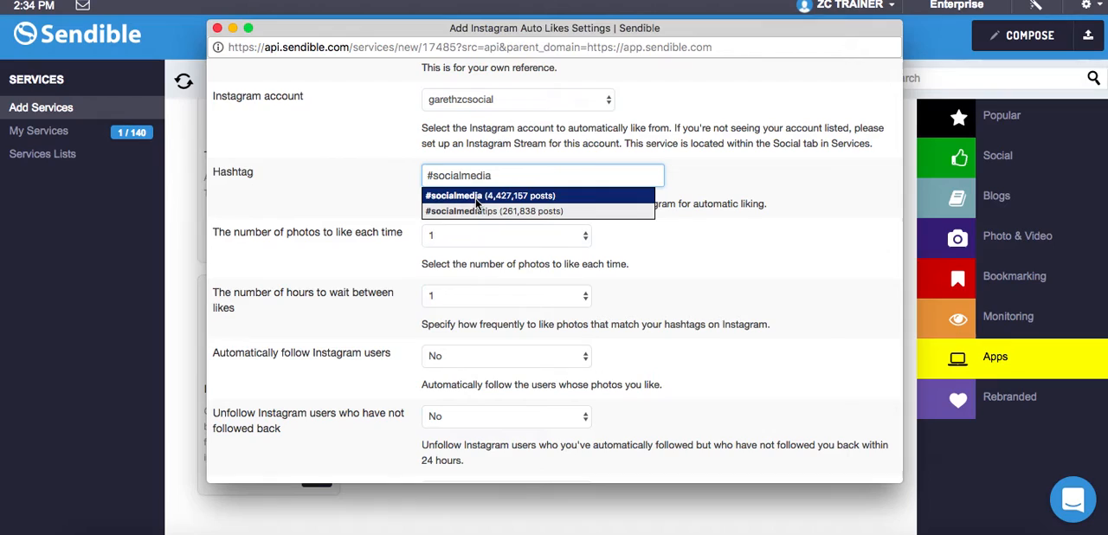
{"action": "left_click", "coordinate": [490, 193]}
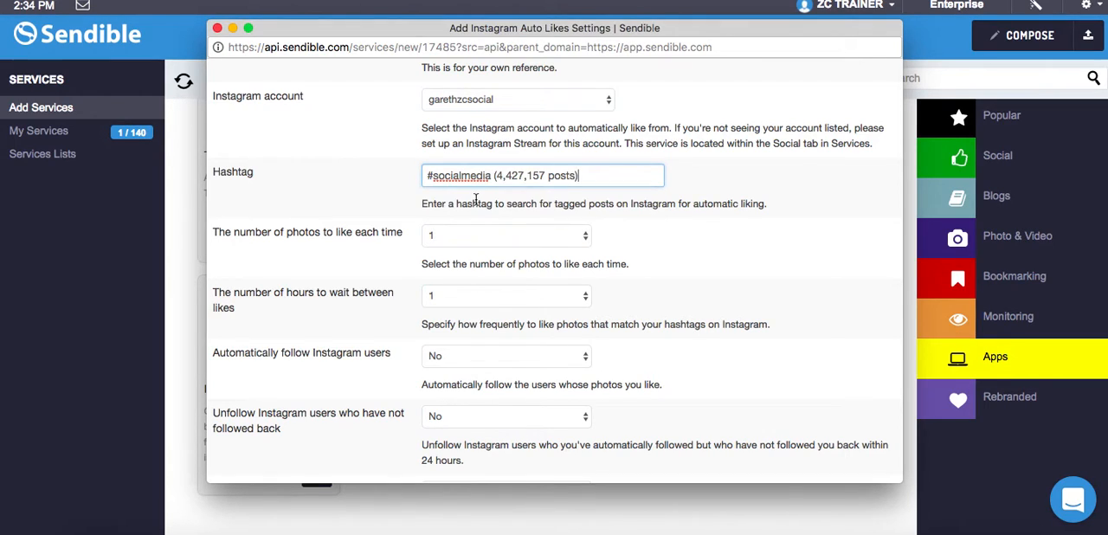
{"action": "mouse_move", "coordinate": [305, 315]}
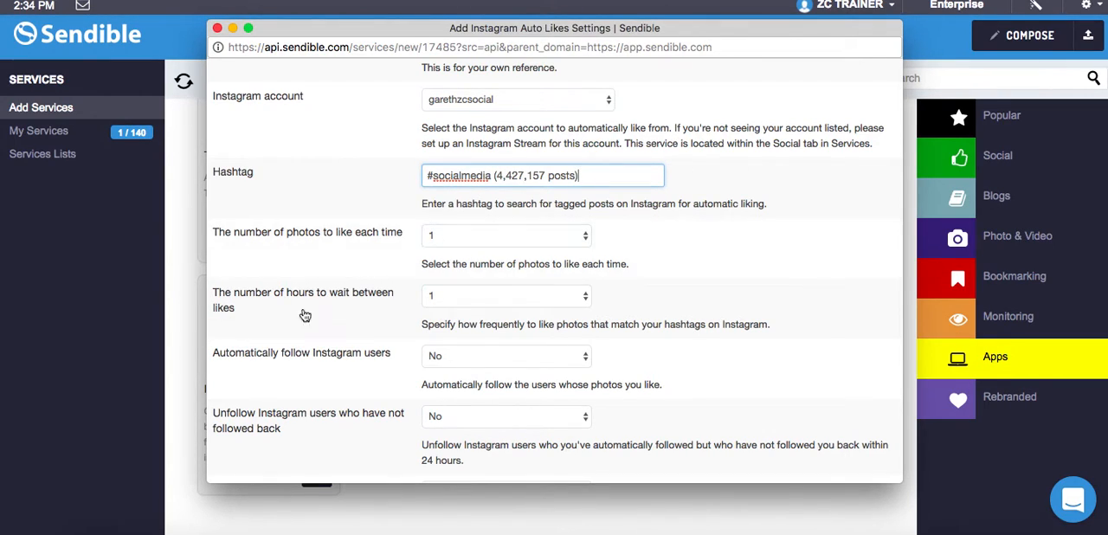
{"action": "mouse_move", "coordinate": [322, 267]}
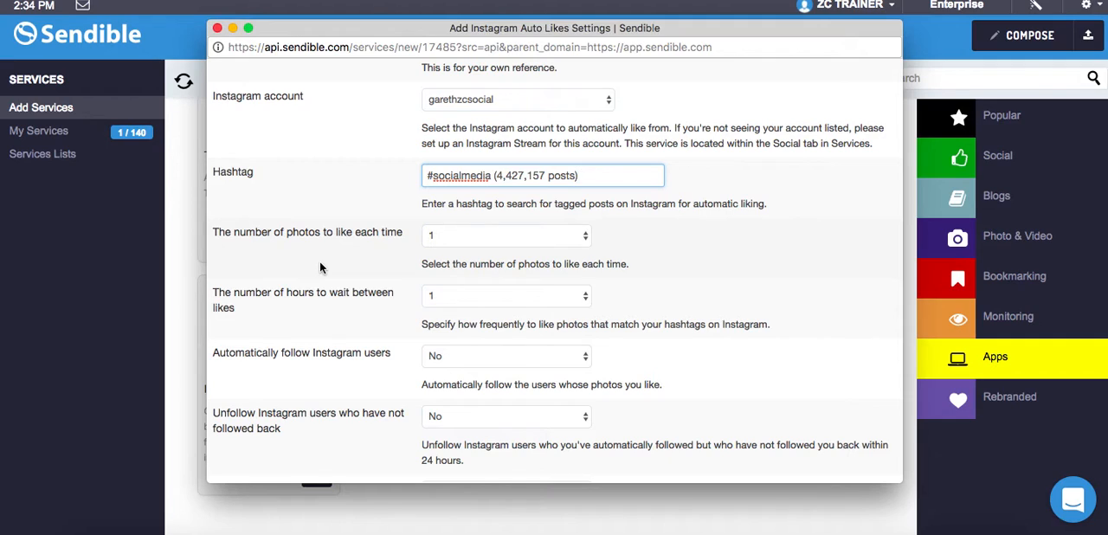
{"action": "mouse_move", "coordinate": [696, 270]}
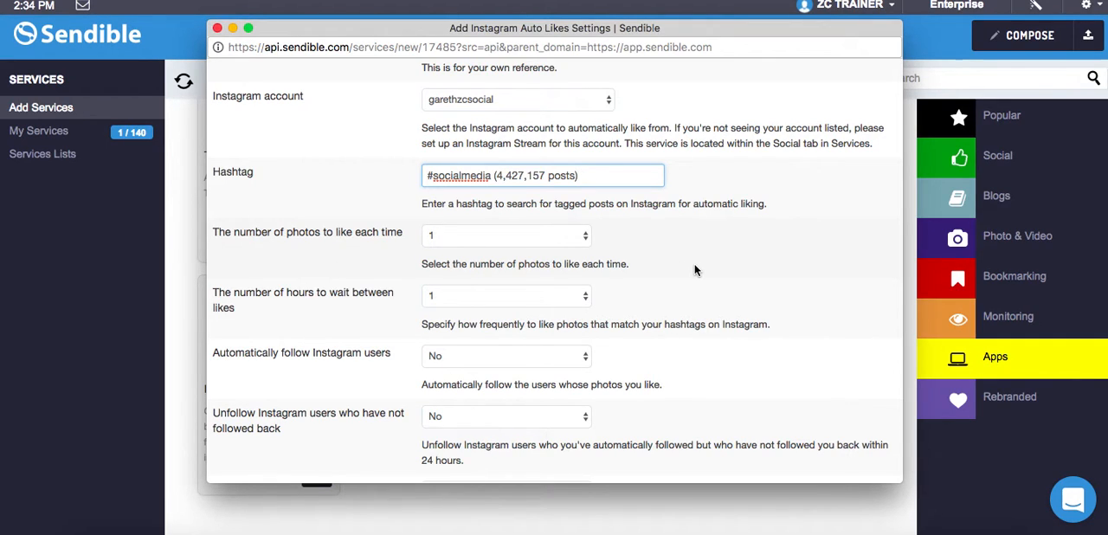
{"action": "scroll", "scroll_direction": "down", "scroll_amount": 3}
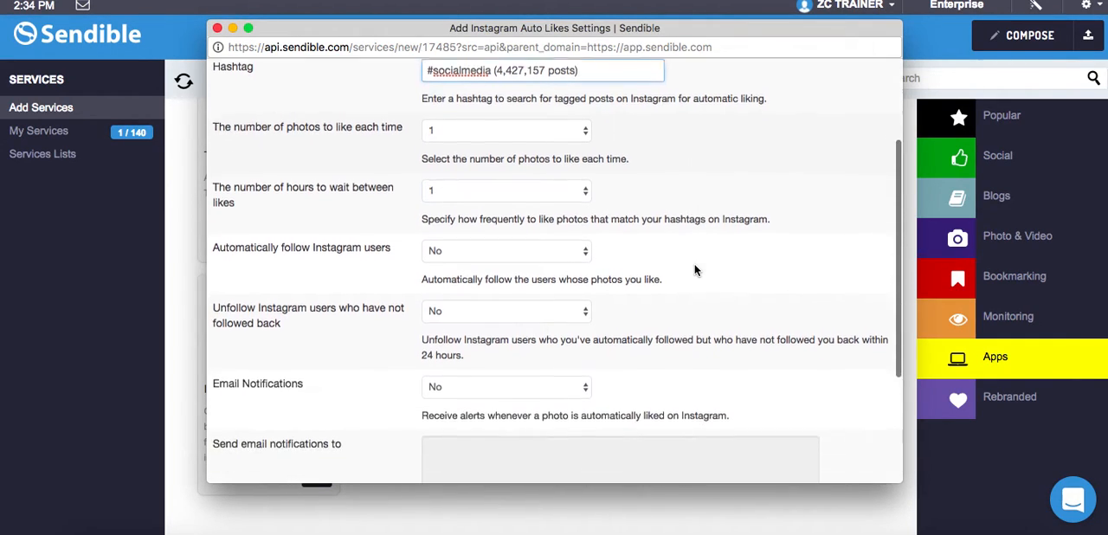
Step: Like 3 photos each time with a 1 hour wait between likes
{"action": "left_click", "coordinate": [506, 130]}
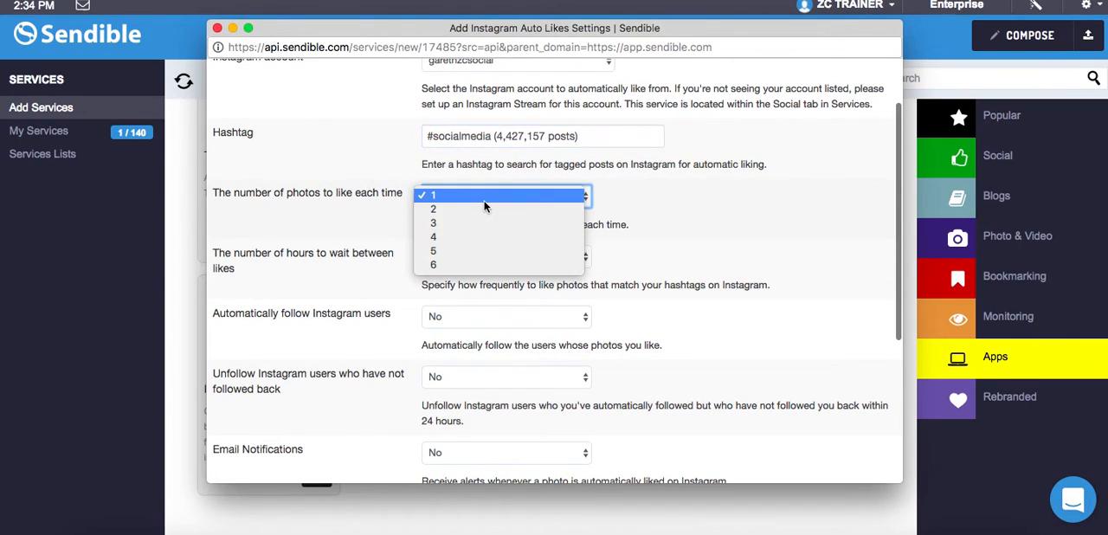
{"action": "left_click", "coordinate": [433, 222]}
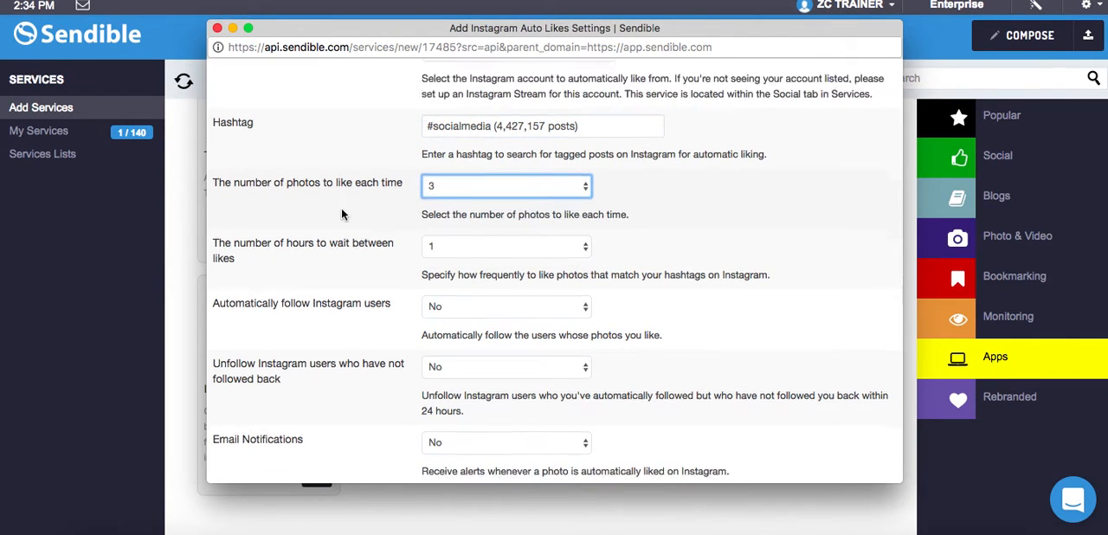
{"action": "scroll", "scroll_direction": "down", "scroll_amount": 3}
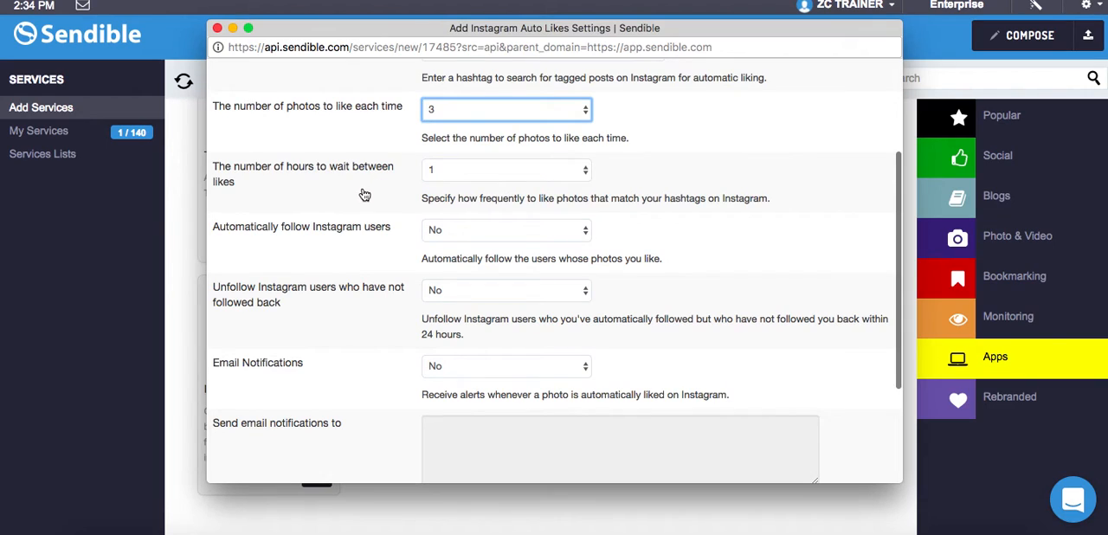
{"action": "left_click", "coordinate": [506, 170]}
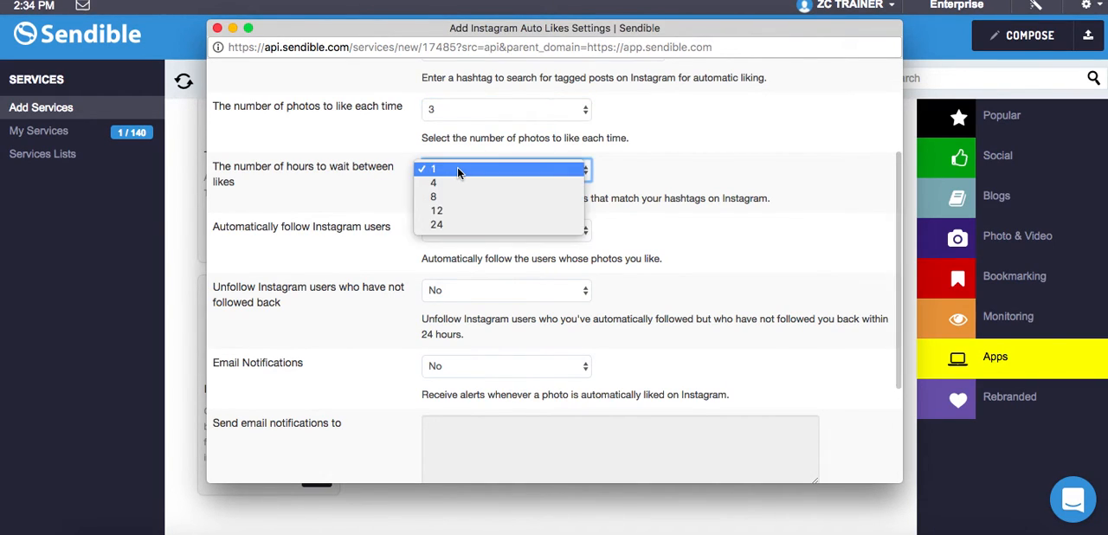
{"action": "left_click", "coordinate": [433, 170]}
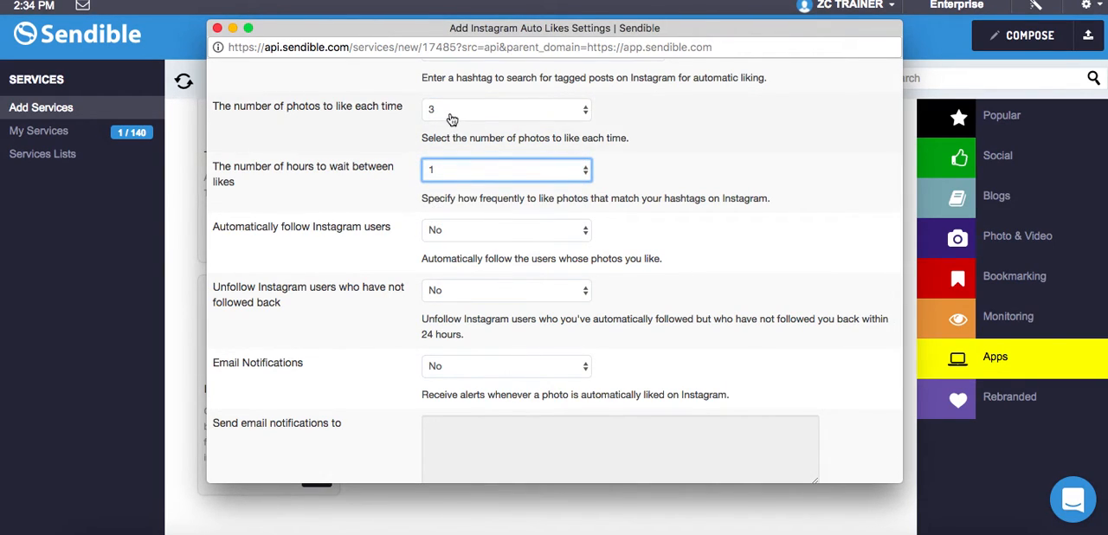
{"action": "mouse_move", "coordinate": [764, 194]}
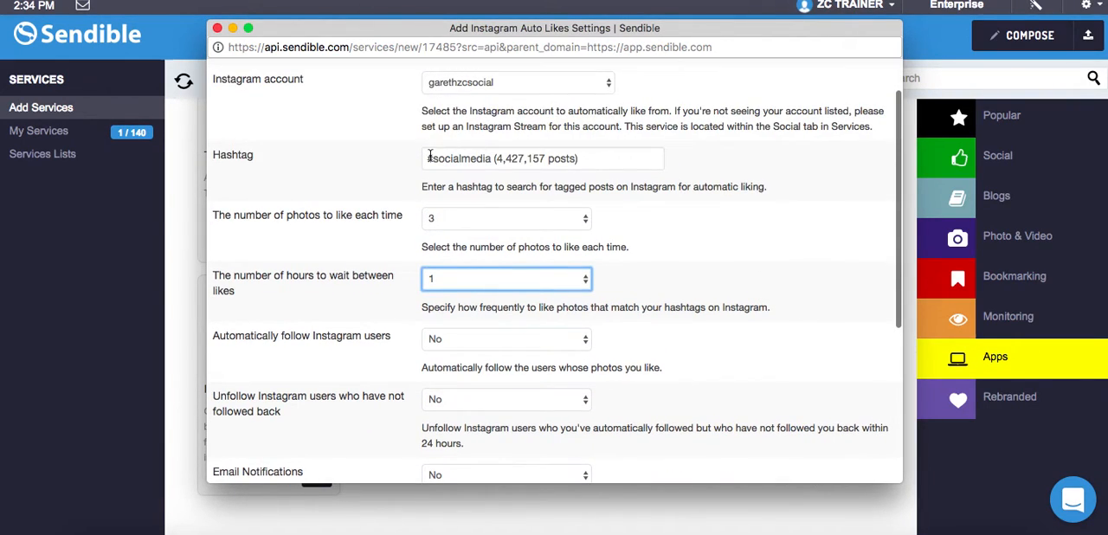
{"action": "scroll", "scroll_direction": "down", "scroll_amount": 3}
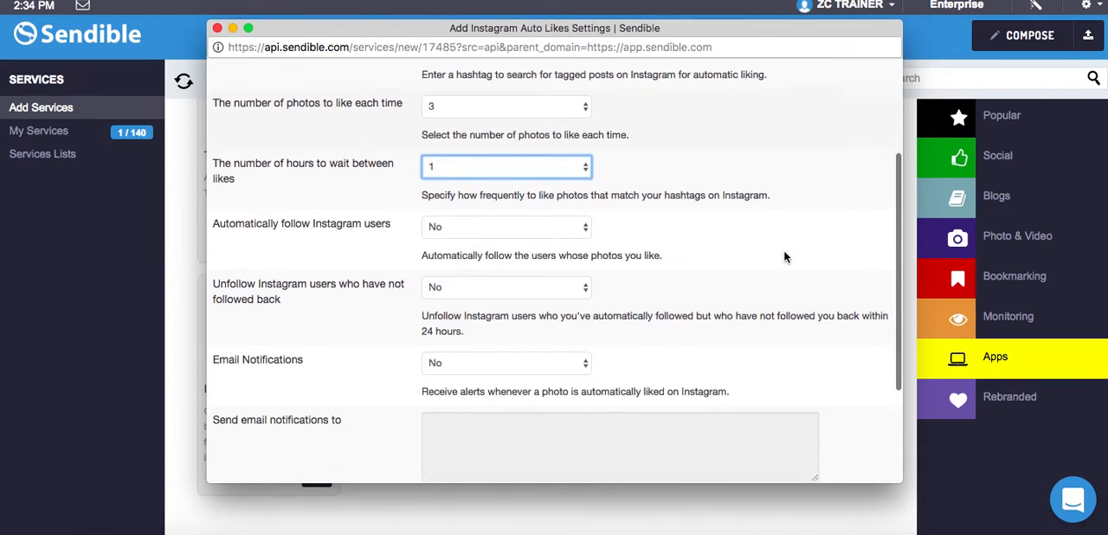
{"action": "scroll", "scroll_direction": "down", "scroll_amount": 3}
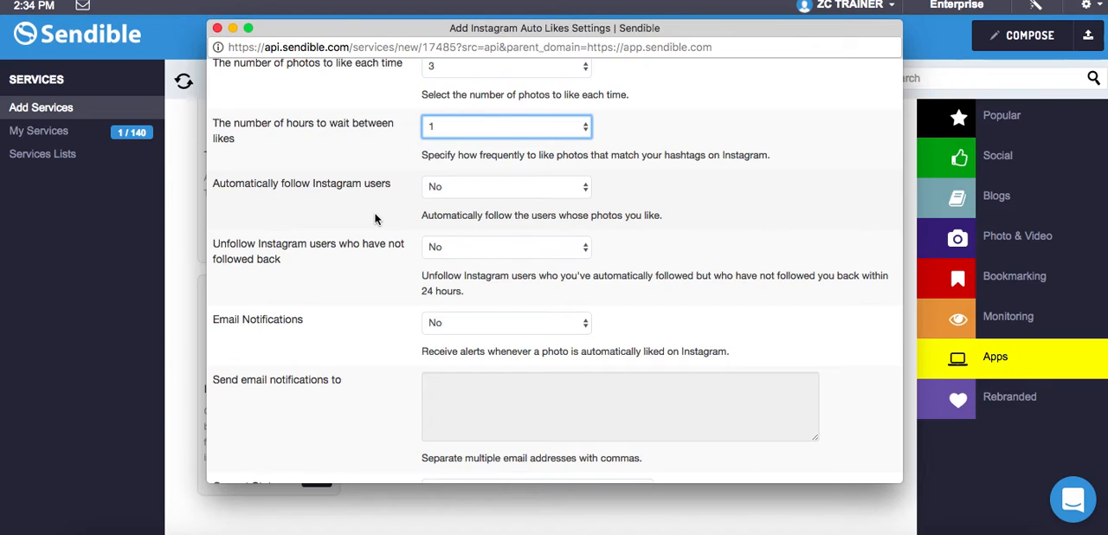
{"action": "mouse_move", "coordinate": [452, 193]}
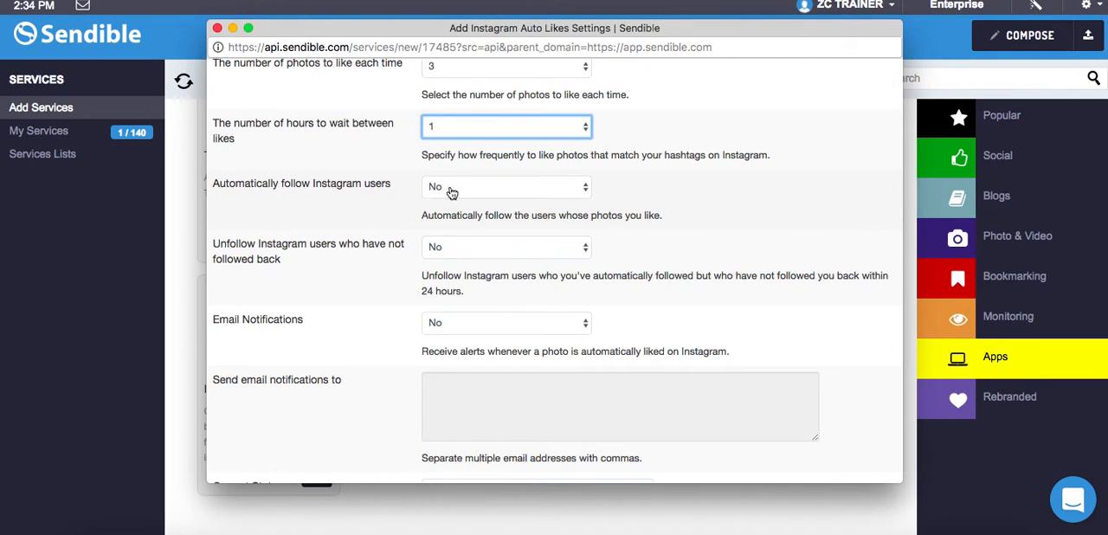
Step: Set 'Automatically follow Instagram users' and 'Unfollow users who haven't followed back' both to Yes
{"action": "left_click", "coordinate": [506, 186]}
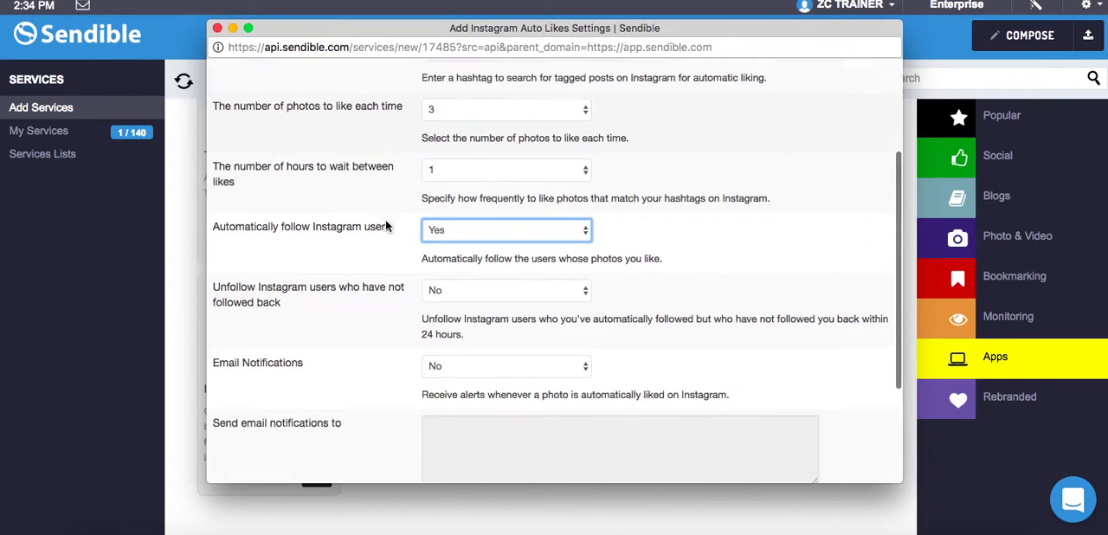
{"action": "scroll", "scroll_direction": "down", "scroll_amount": 3}
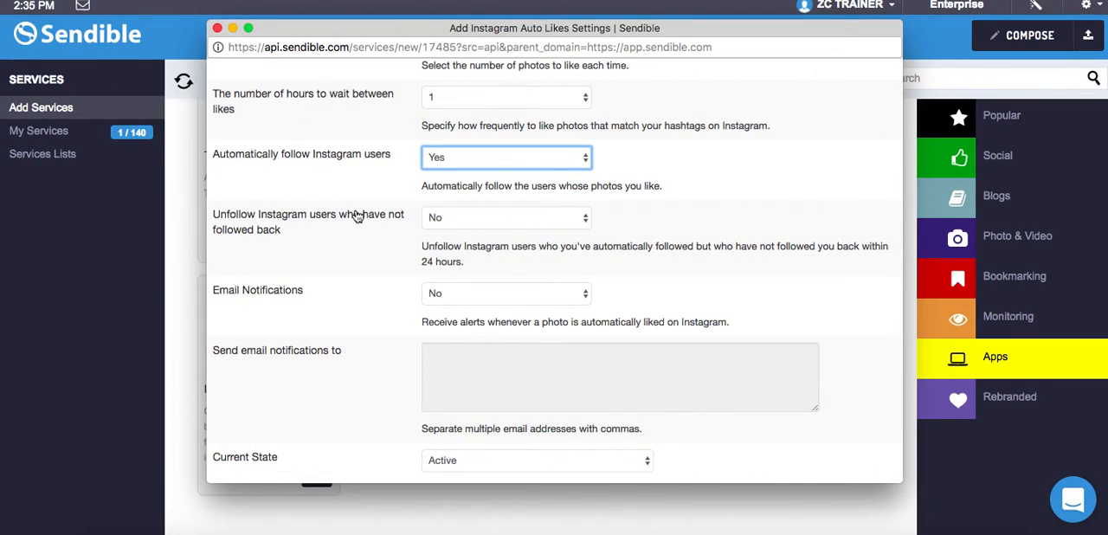
{"action": "mouse_move", "coordinate": [355, 249]}
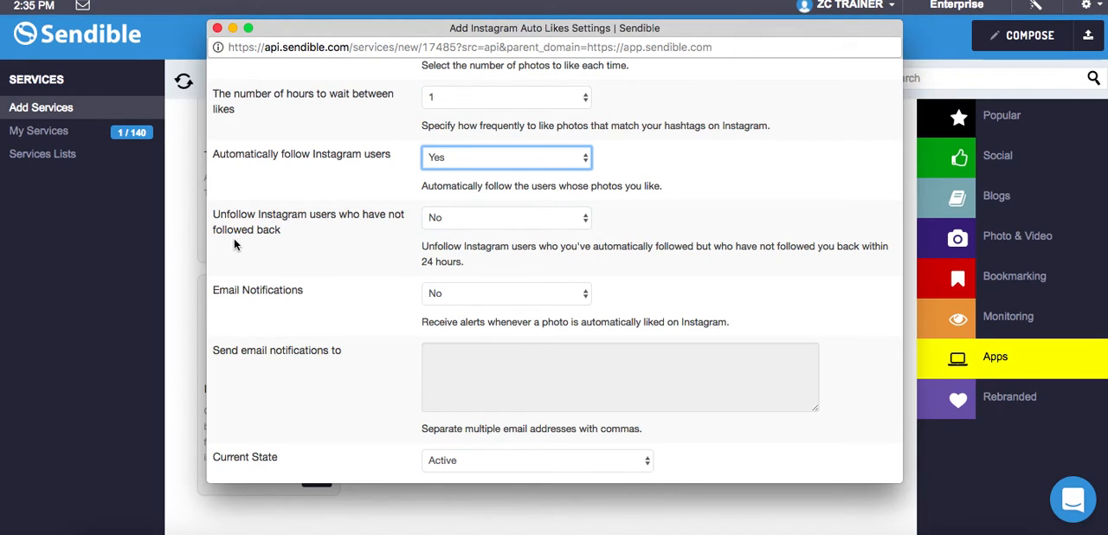
{"action": "mouse_move", "coordinate": [293, 249]}
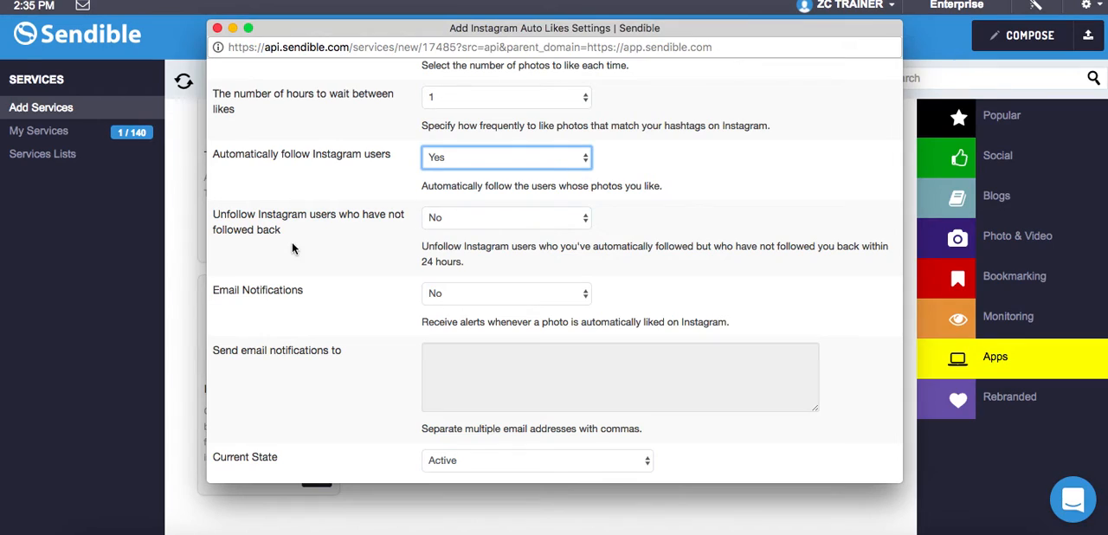
{"action": "left_click", "coordinate": [506, 219]}
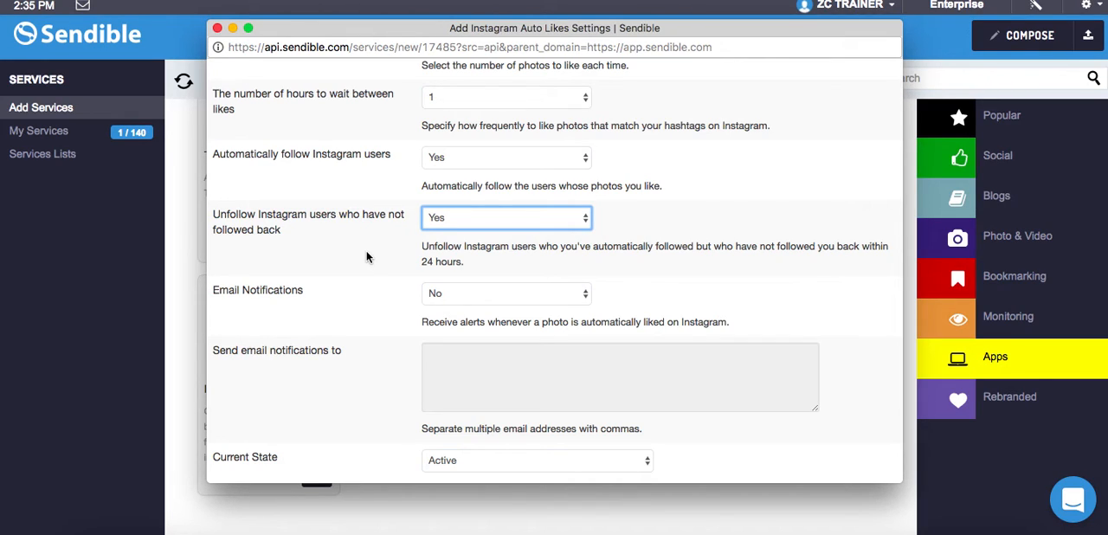
{"action": "scroll", "scroll_direction": "down", "scroll_amount": 3}
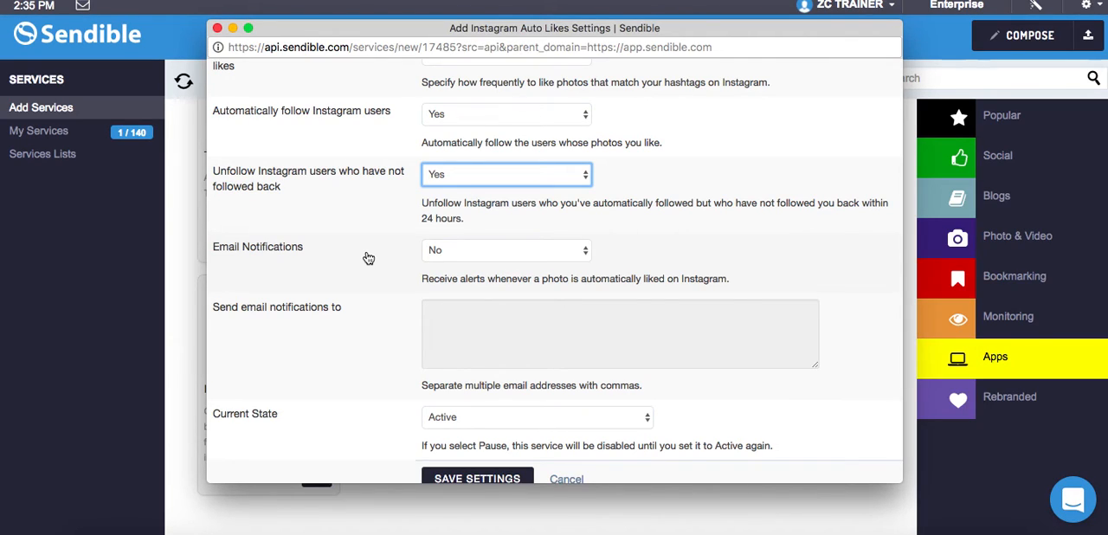
{"action": "mouse_move", "coordinate": [353, 270]}
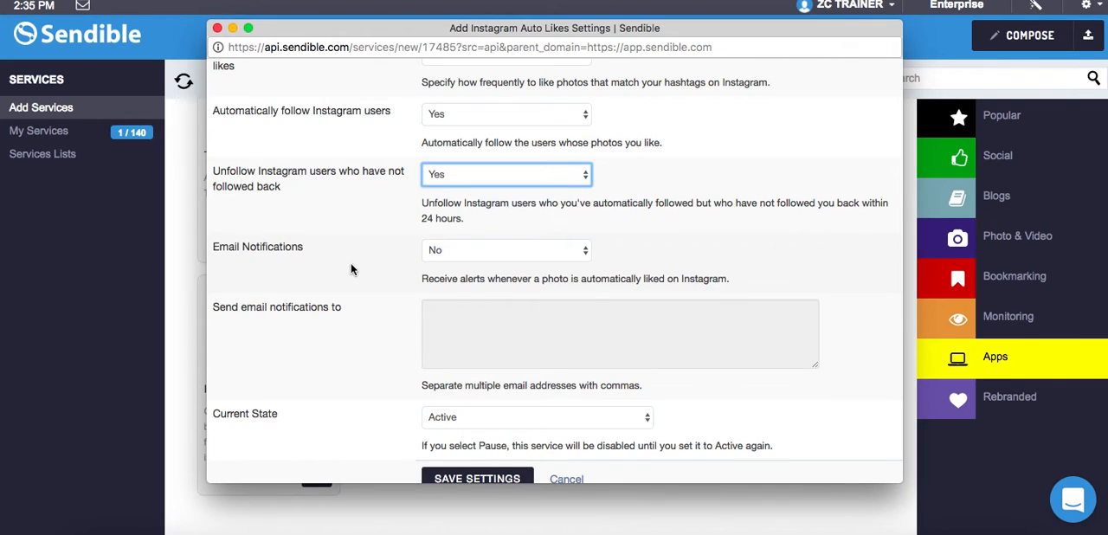
{"action": "left_click", "coordinate": [506, 249]}
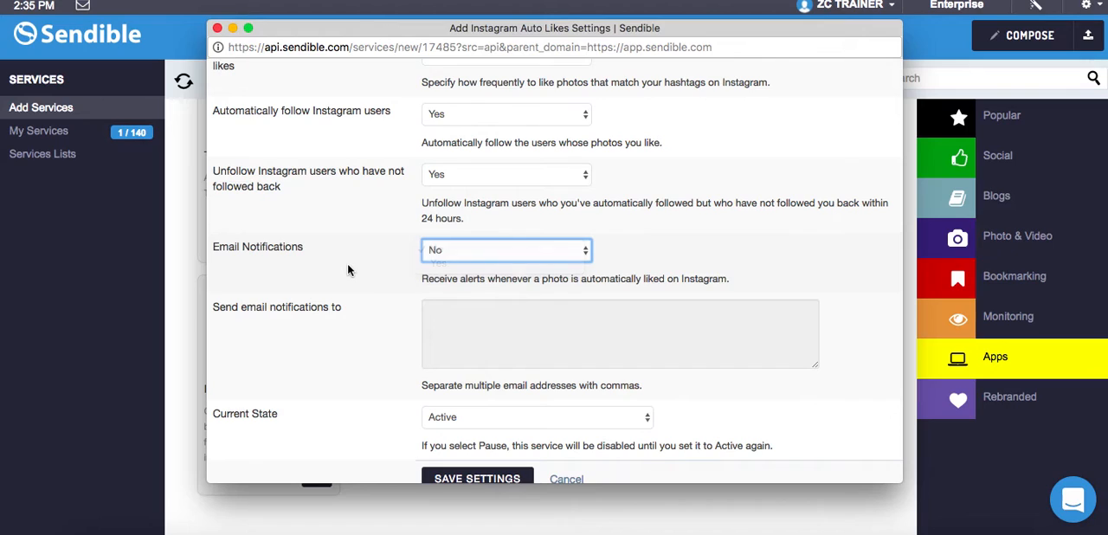
{"action": "scroll", "scroll_direction": "down", "scroll_amount": 3}
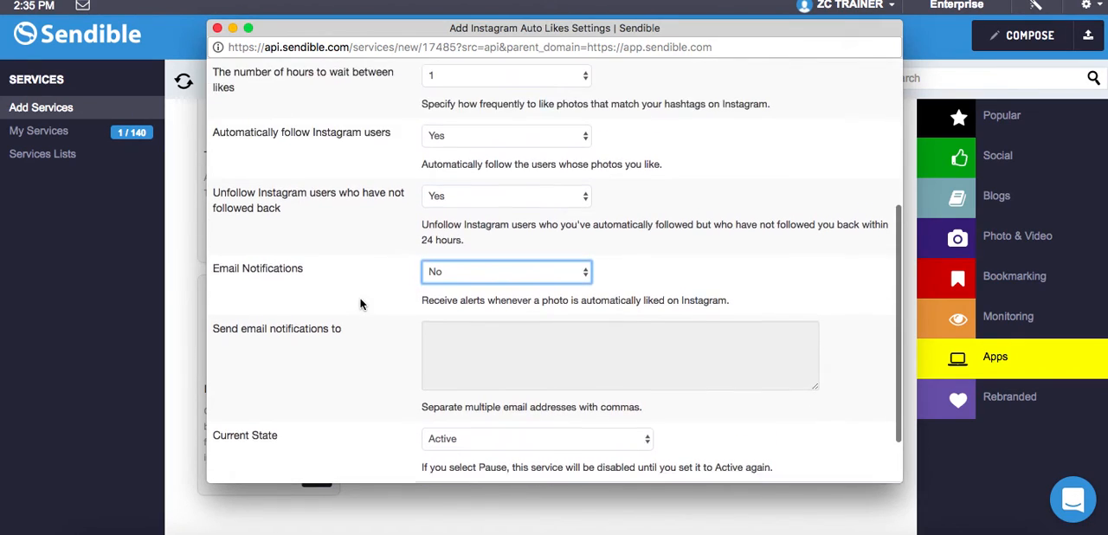
{"action": "scroll", "scroll_direction": "down", "scroll_amount": 3}
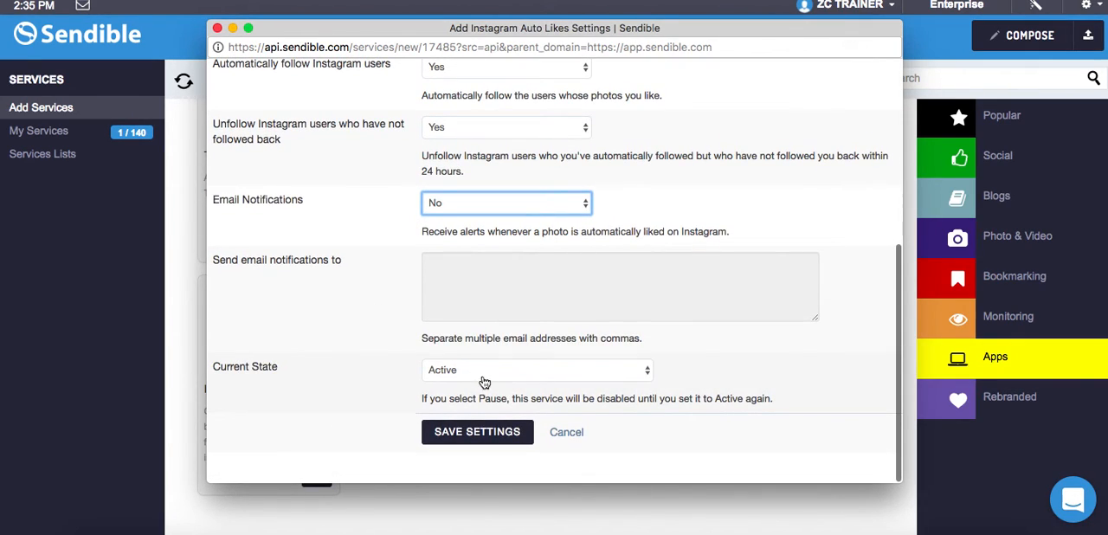
{"action": "mouse_move", "coordinate": [441, 377]}
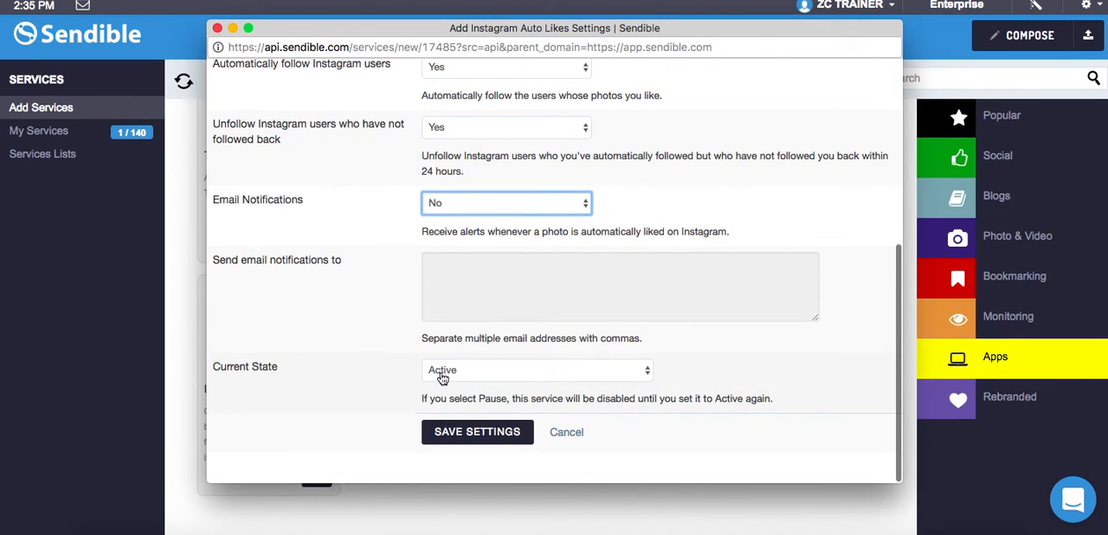
{"action": "mouse_move", "coordinate": [317, 286]}
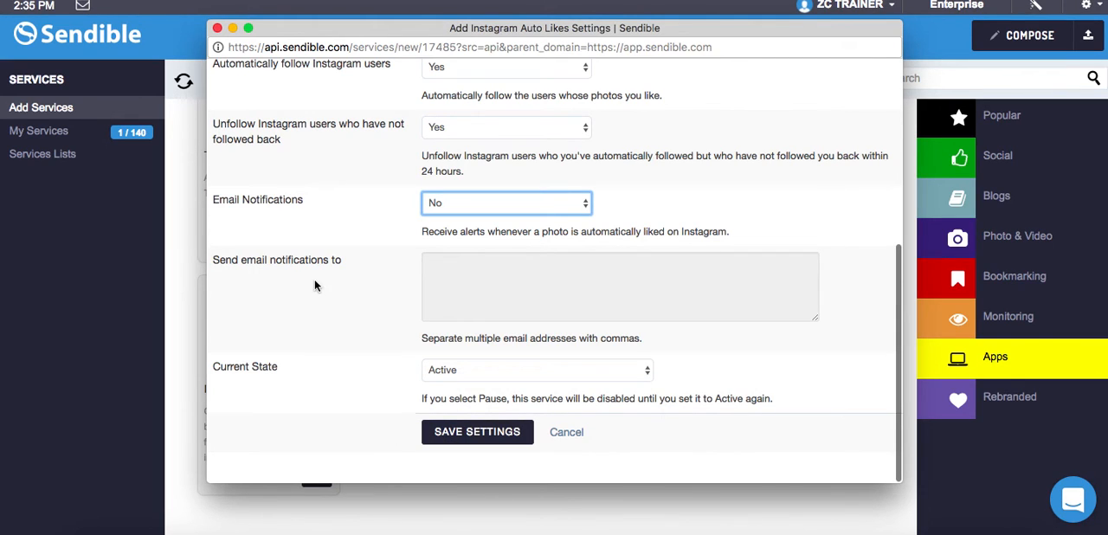
{"action": "scroll", "scroll_direction": "up", "scroll_amount": 3}
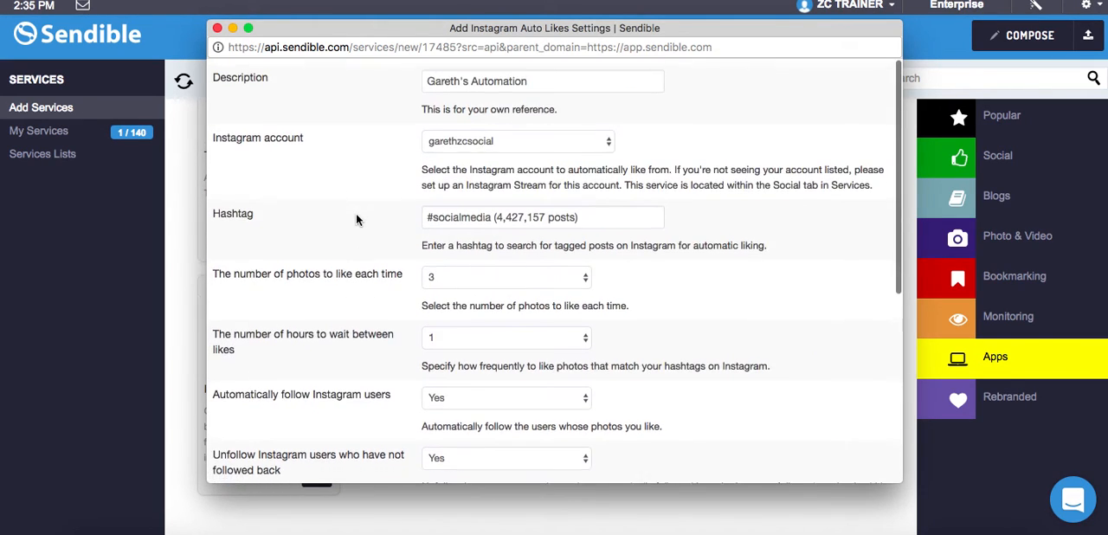
{"action": "scroll", "scroll_direction": "down", "scroll_amount": 3}
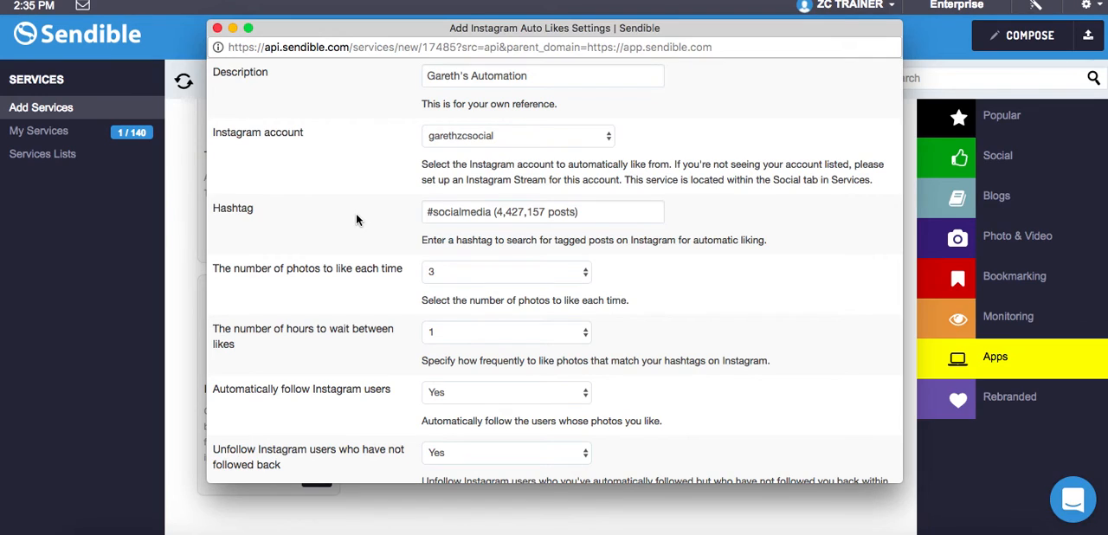
{"action": "scroll", "scroll_direction": "down", "scroll_amount": 3}
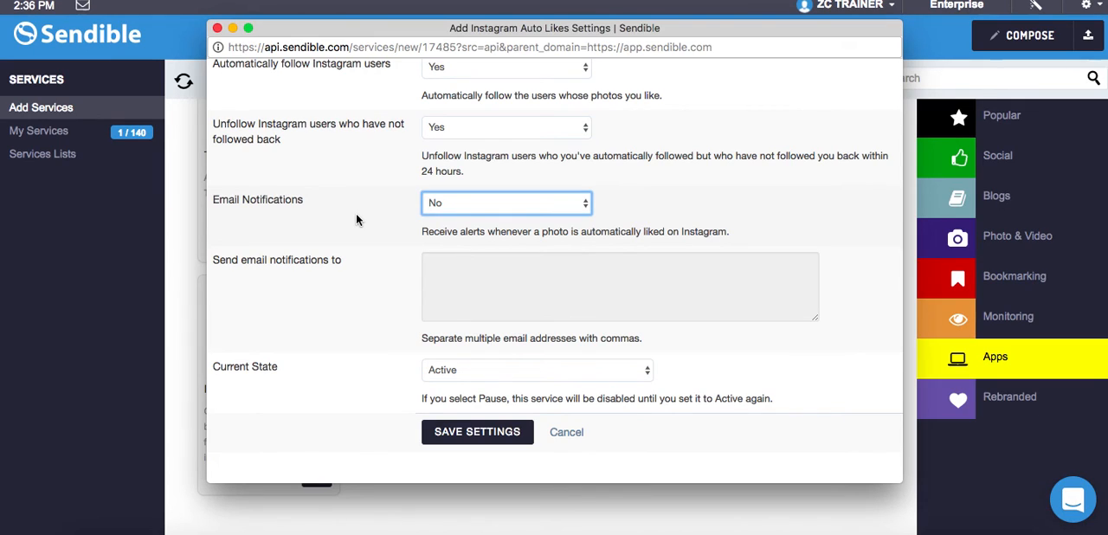
{"action": "mouse_move", "coordinate": [374, 249]}
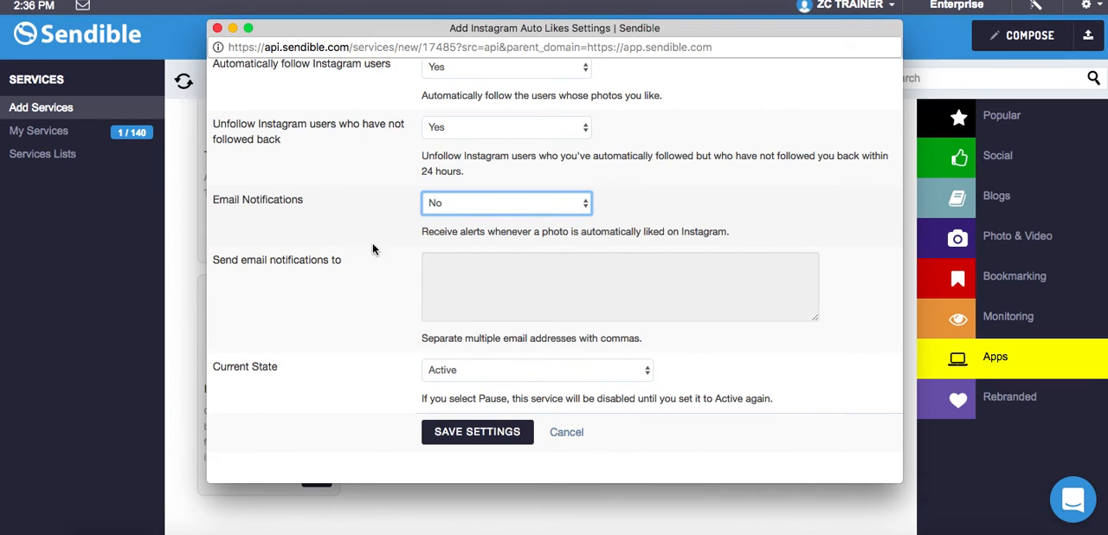